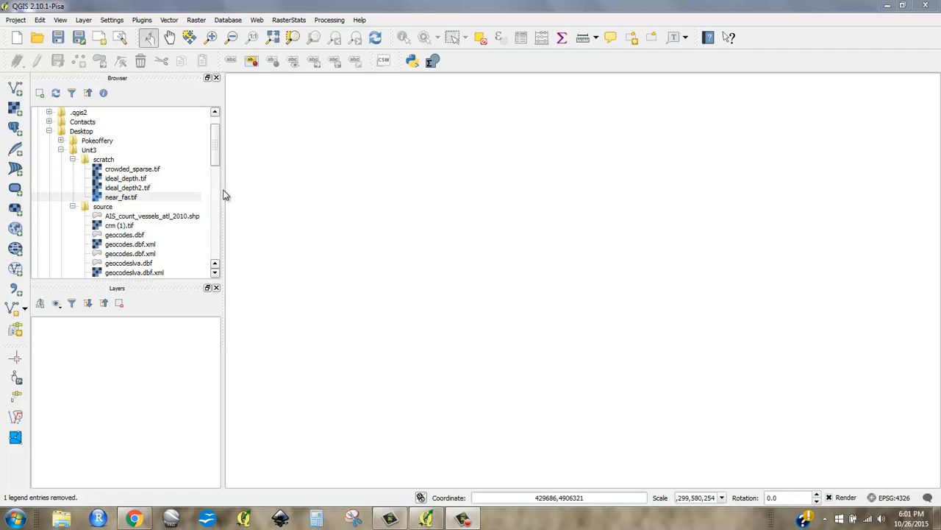
mouse_move(140, 197)
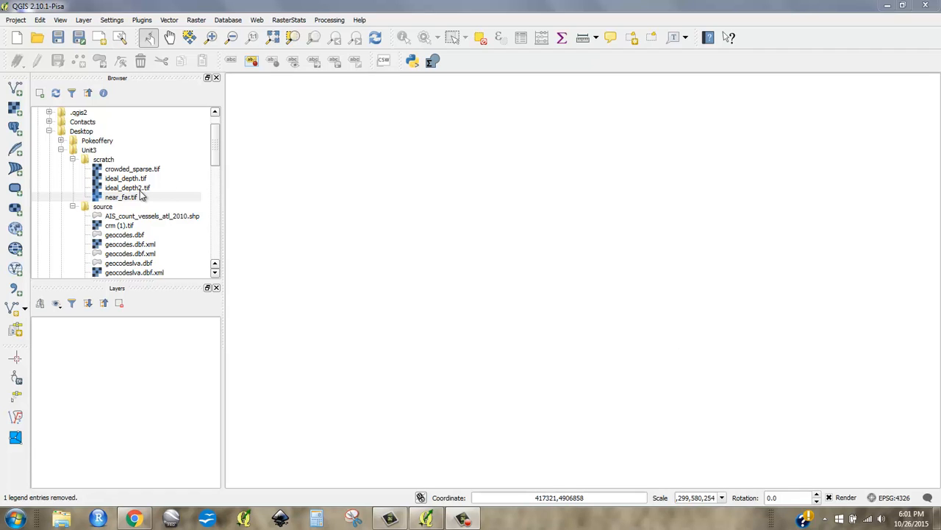
mouse_move(127, 197)
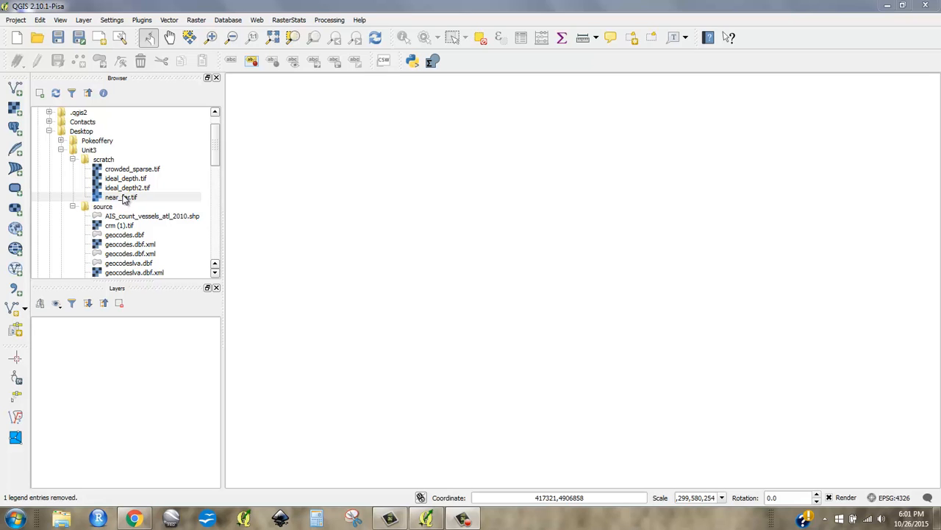
Add the near_far.tif raster to the map, with mainland.shp drawn over it
drag(123, 196, 298, 199)
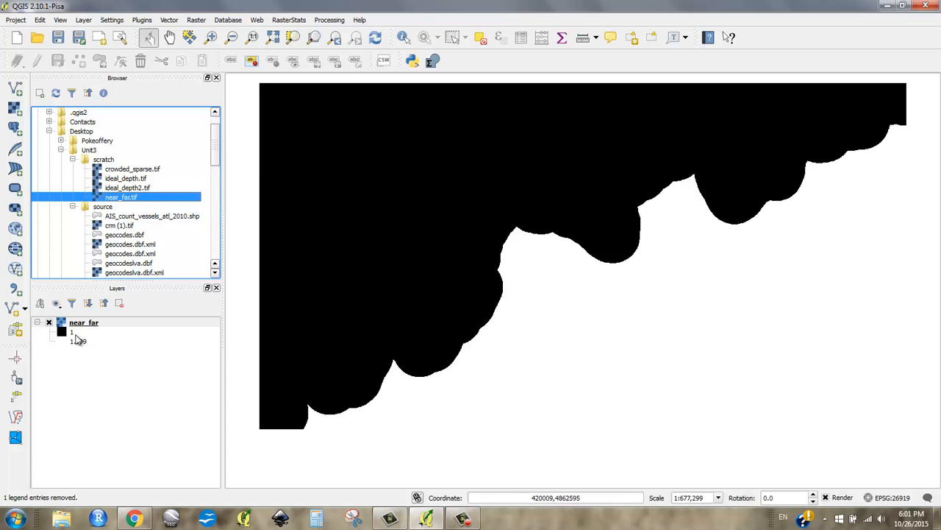
mouse_move(461, 325)
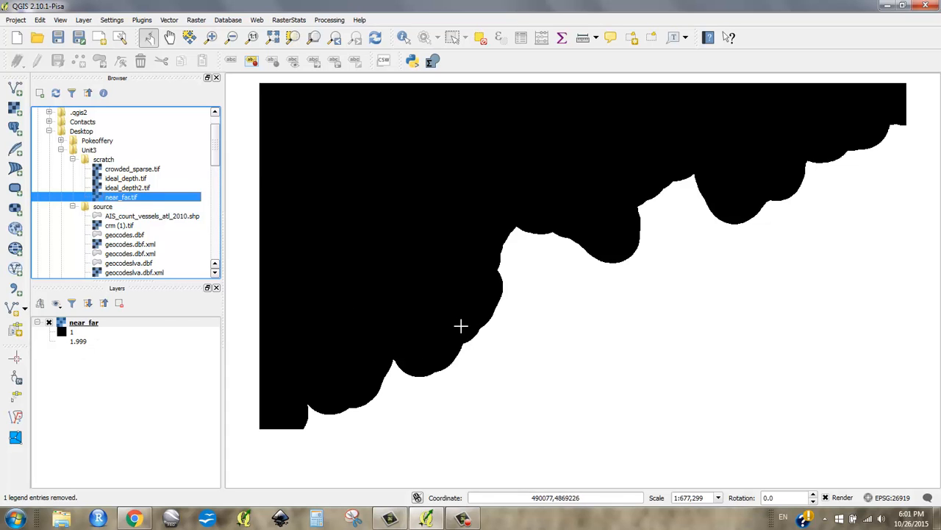
mouse_move(460, 308)
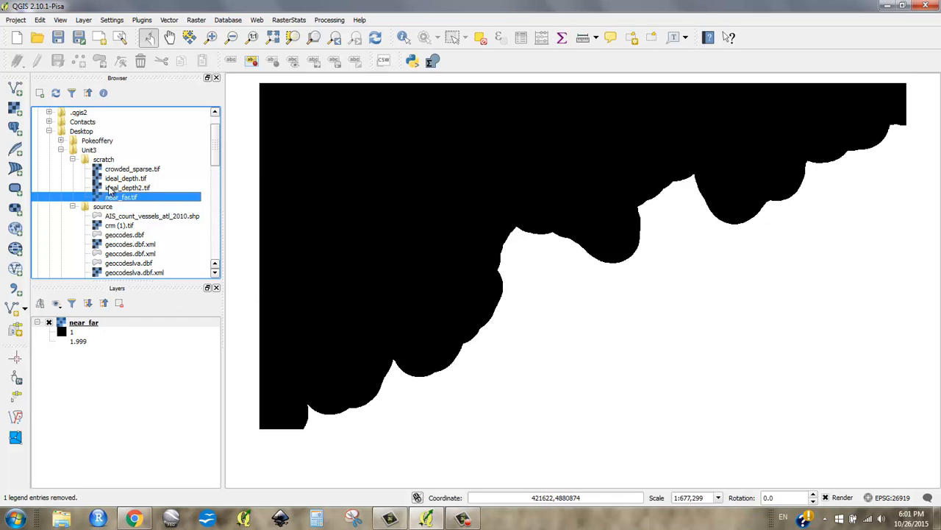
scroll(down, 3)
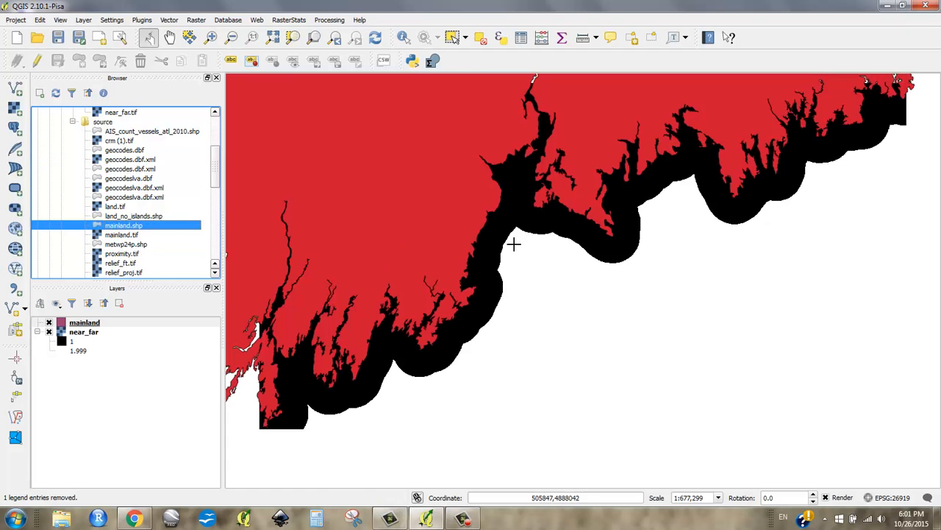
mouse_move(560, 248)
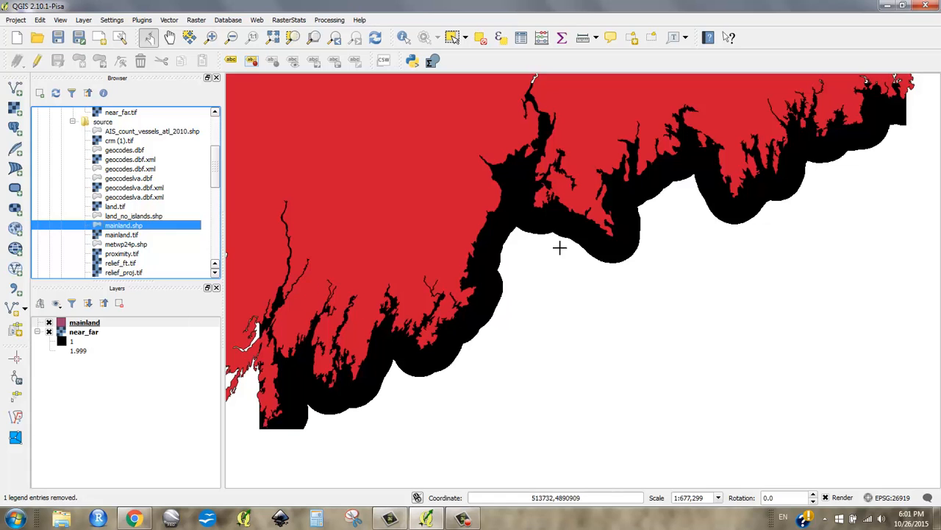
mouse_move(133, 244)
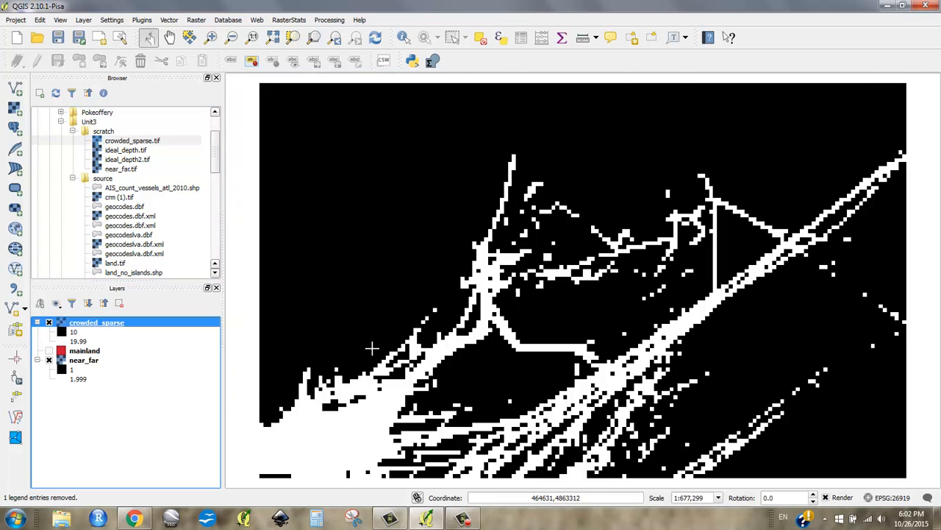
mouse_move(133, 380)
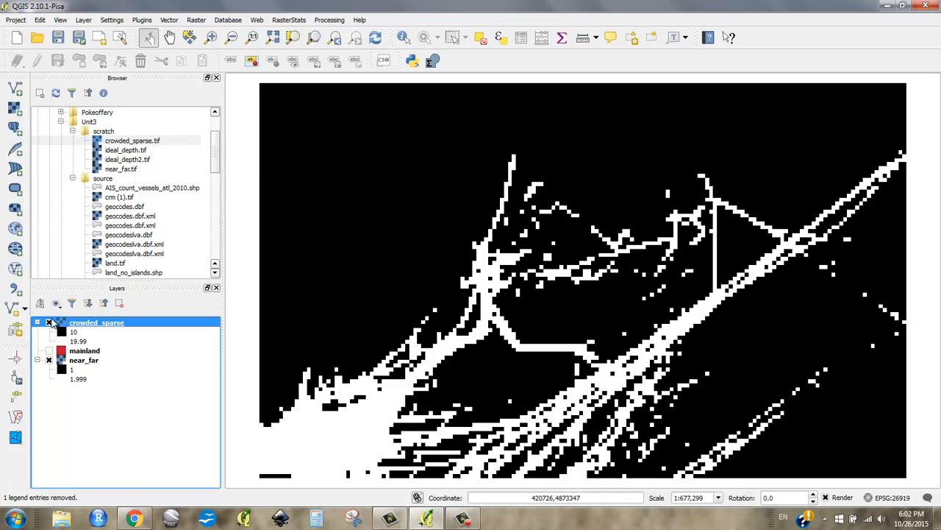
mouse_move(550, 307)
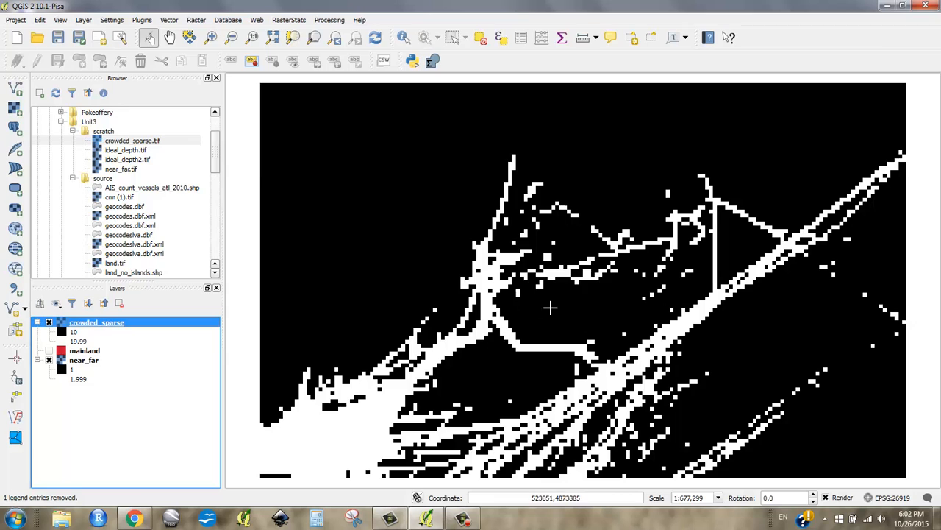
mouse_move(493, 299)
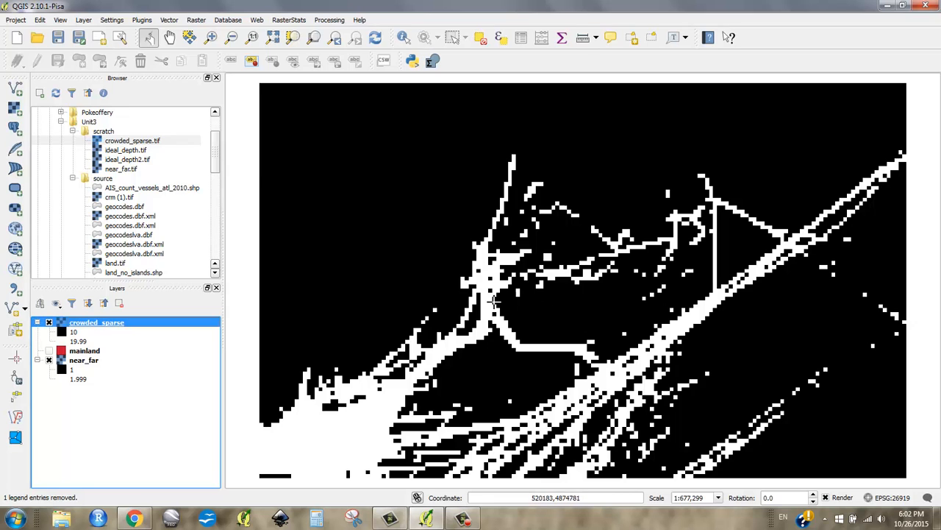
Load crowded_sparse.tif from the scratch folder and hide the mainland layer
click(50, 323)
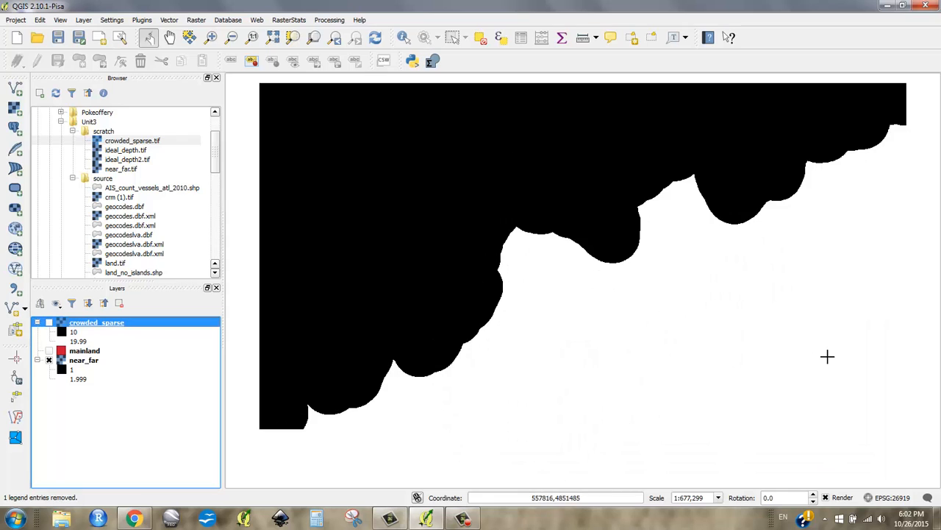
mouse_move(666, 350)
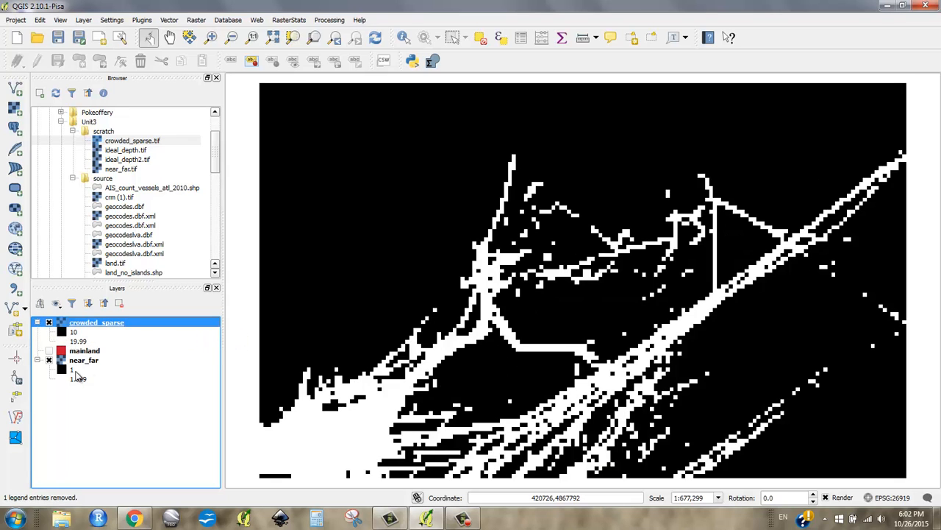
mouse_move(468, 424)
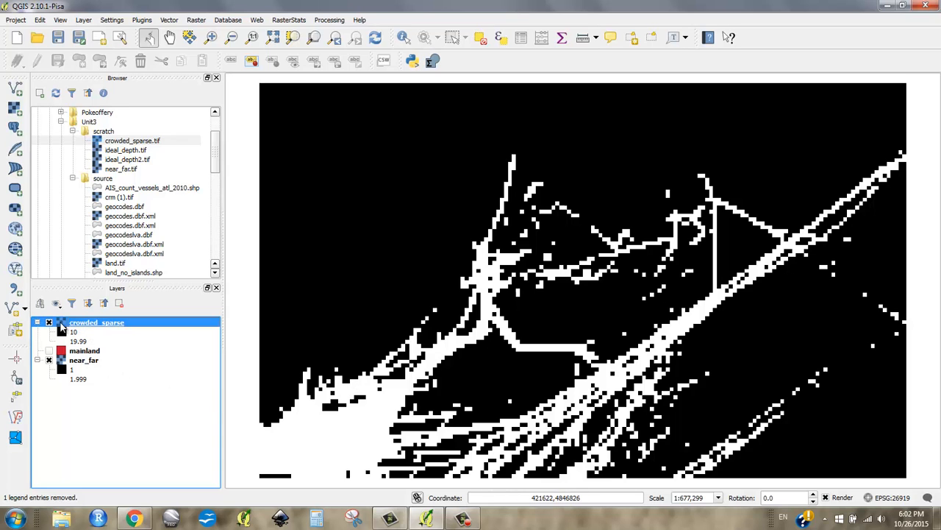
mouse_move(87, 331)
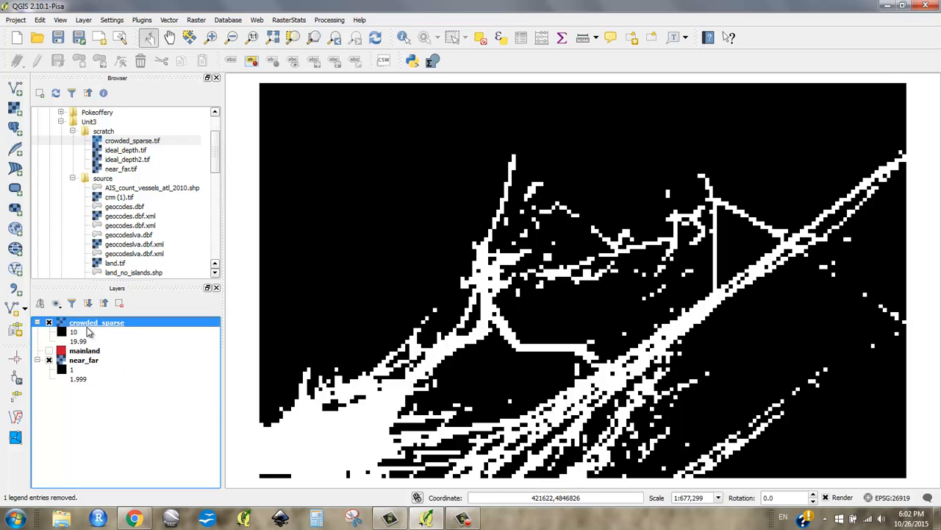
mouse_move(91, 327)
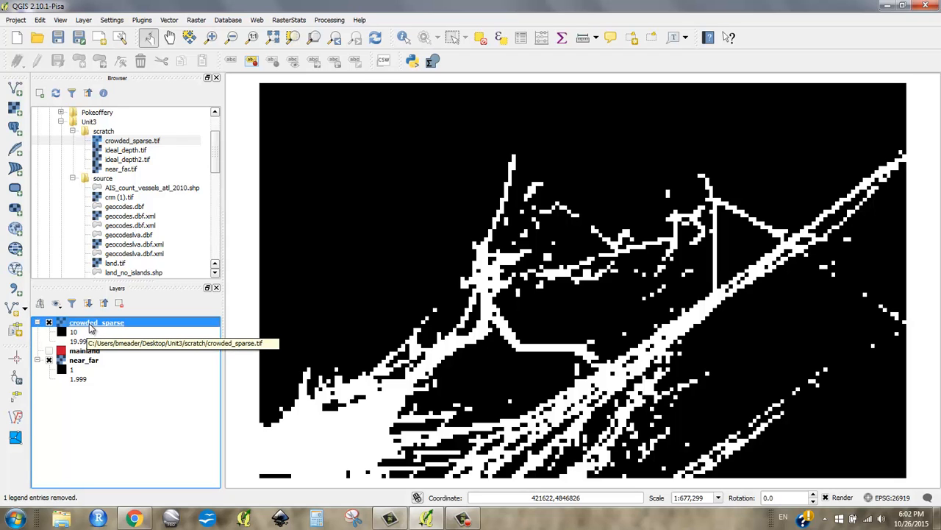
Open crowded_sparse's layer properties and switch its render type to pseudocolour
right_click(96, 321)
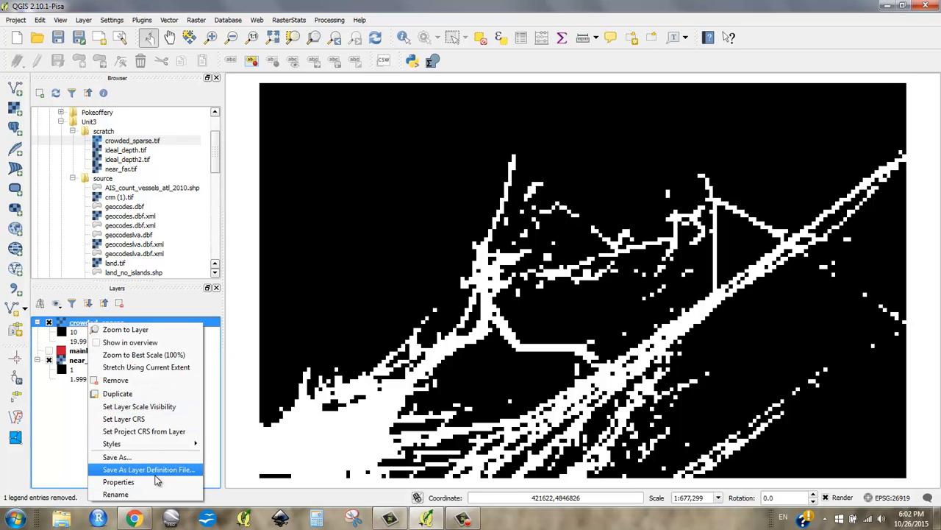
click(151, 485)
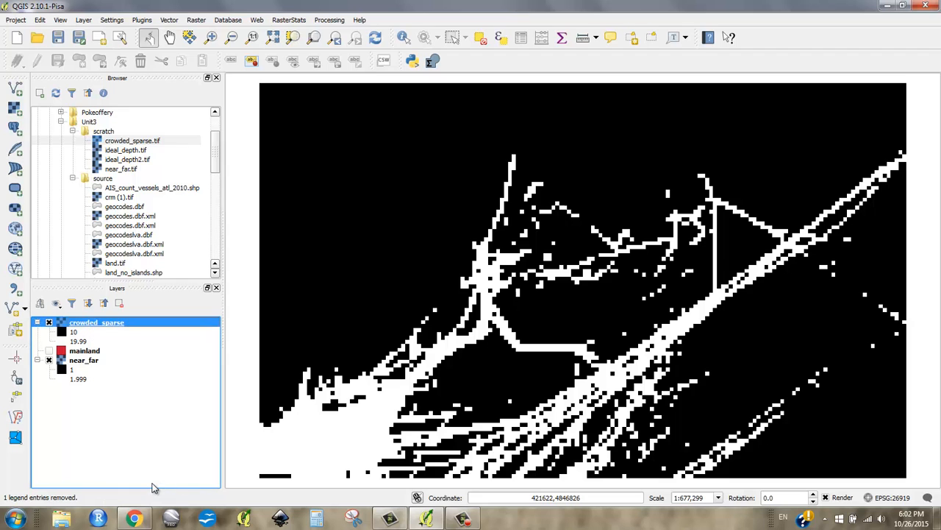
double_click(95, 321)
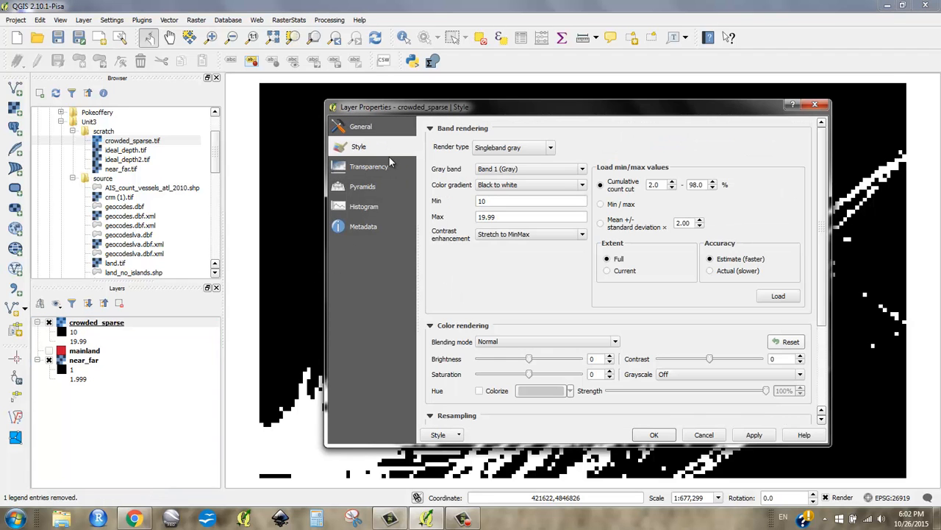
click(547, 147)
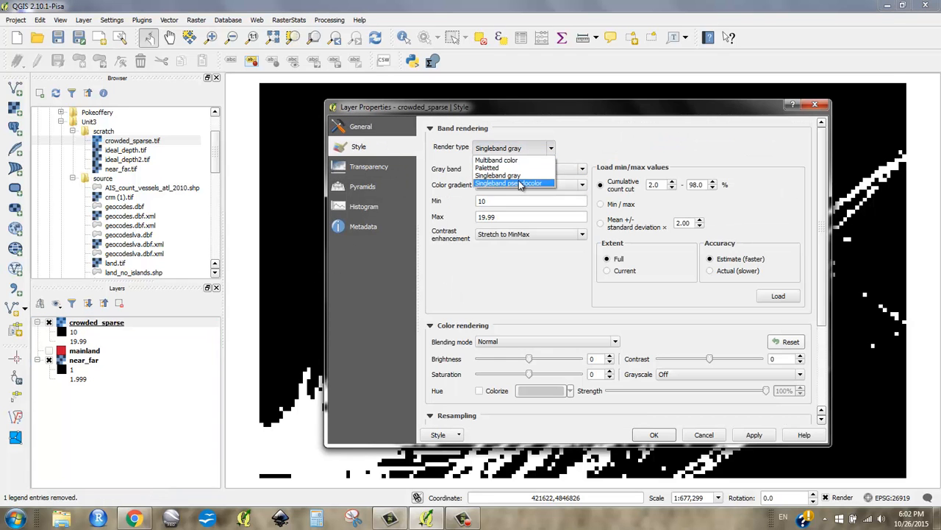
click(514, 183)
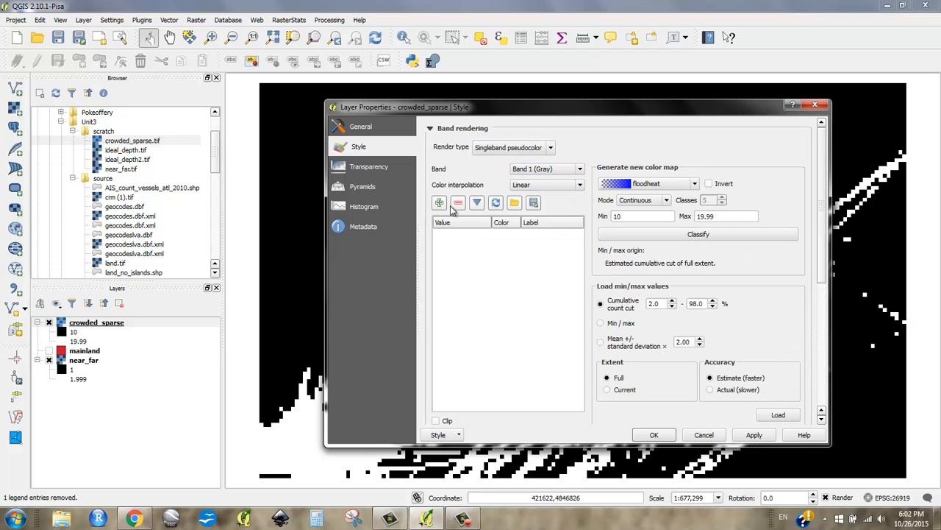
Add colour-map classes green for 10 and yellow for 20, and apply
click(439, 202)
text(10)
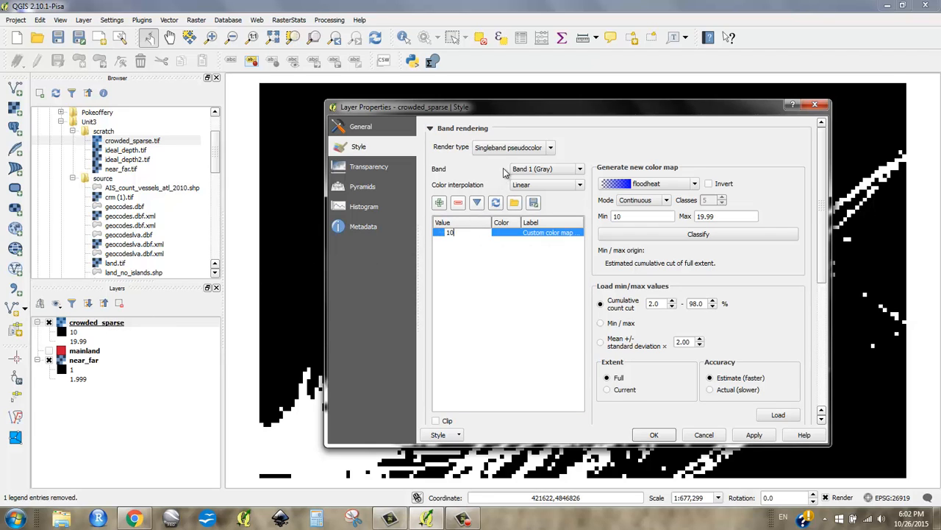
mouse_move(508, 237)
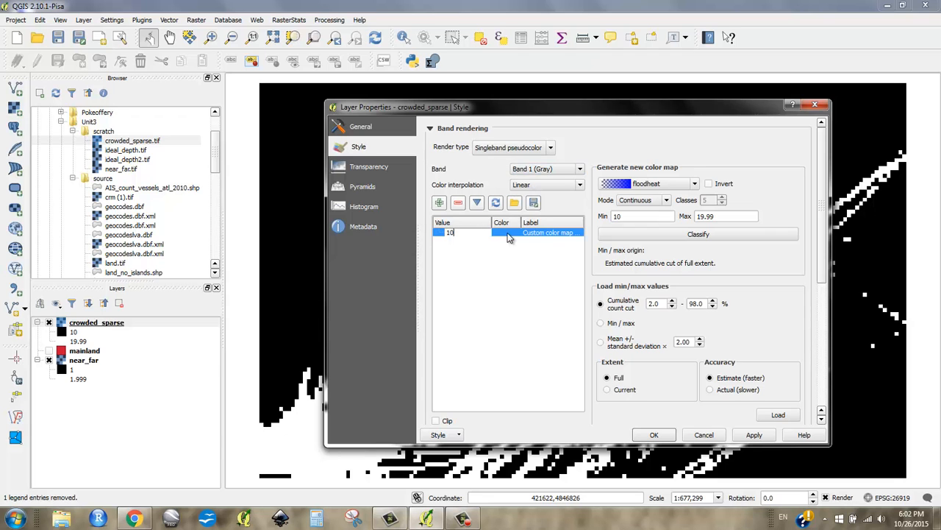
double_click(502, 233)
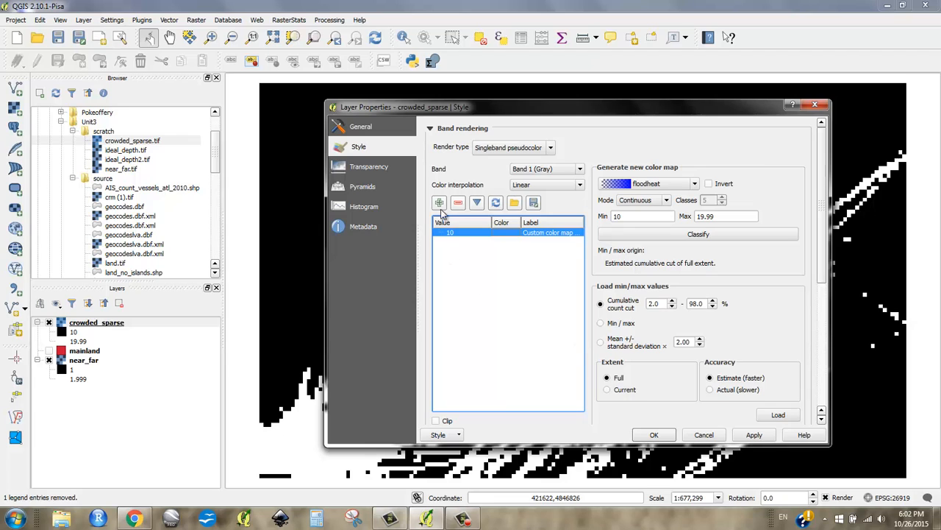
click(439, 202)
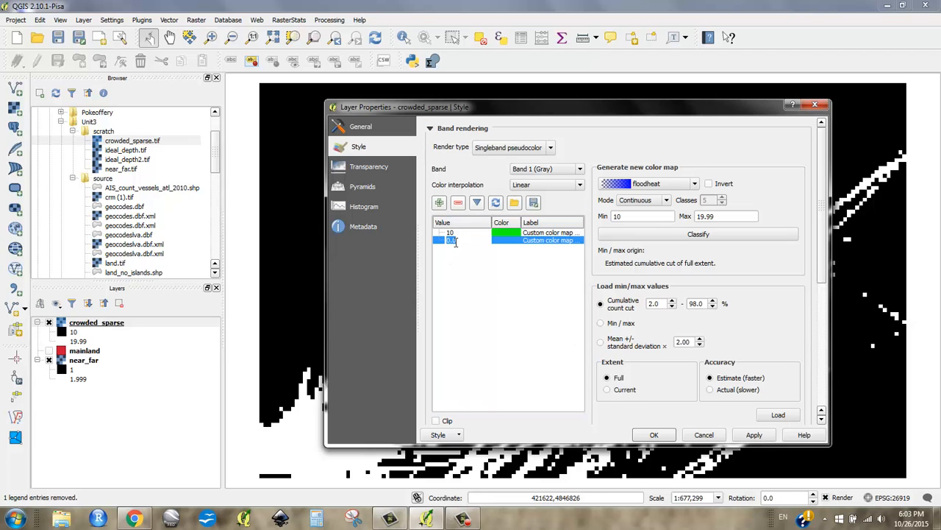
text(20)
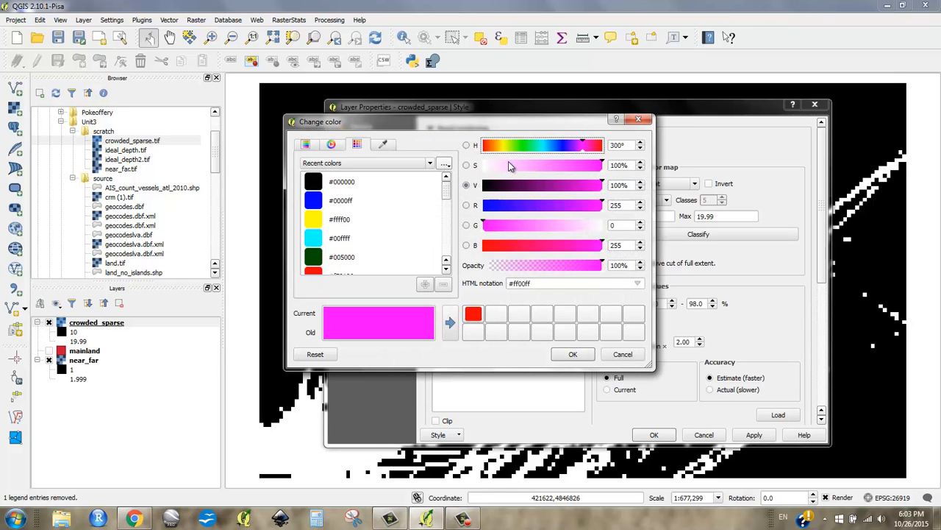
mouse_move(514, 155)
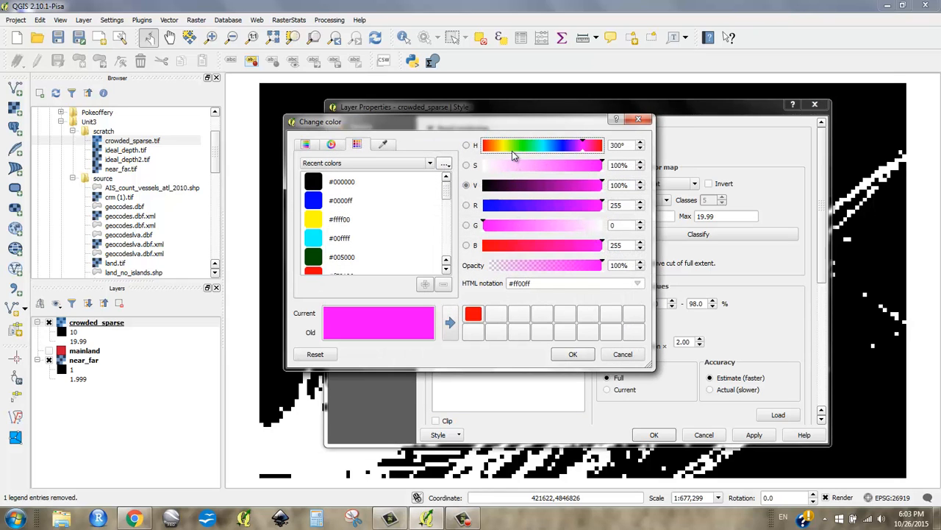
mouse_move(505, 152)
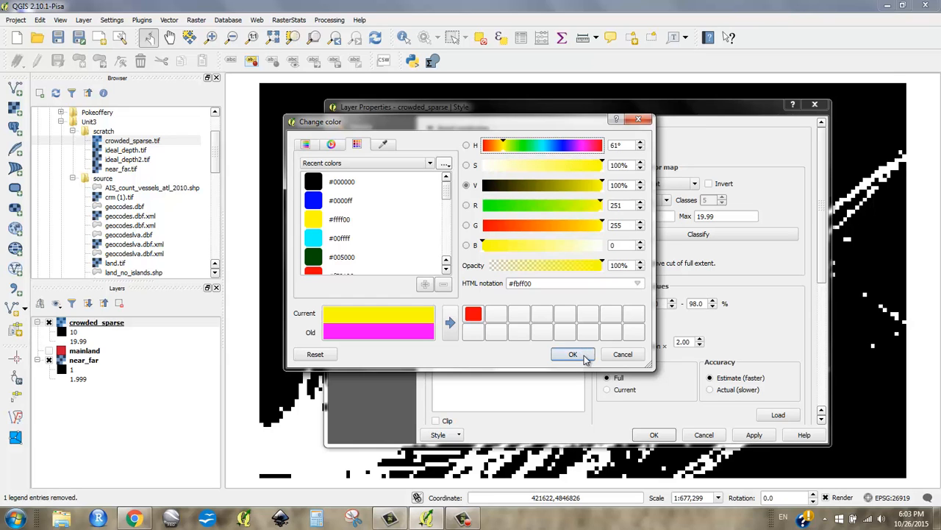
click(575, 354)
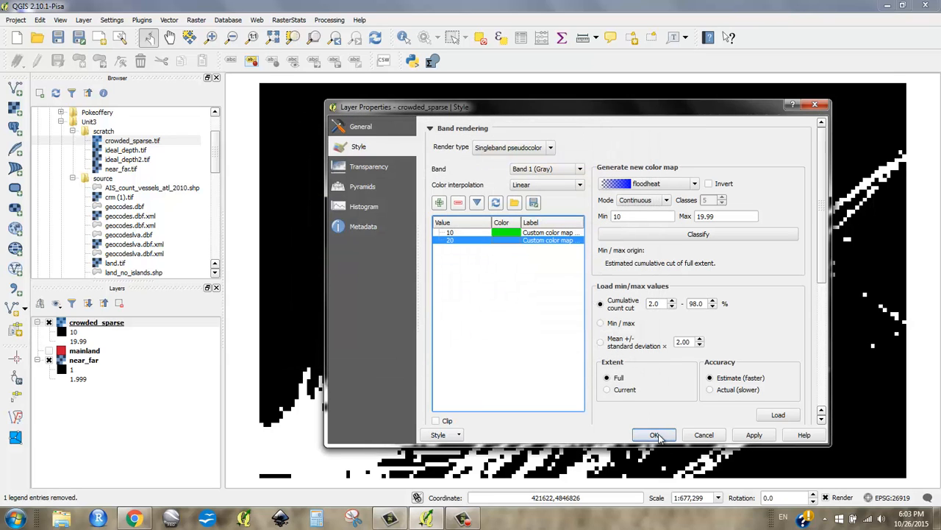
click(654, 435)
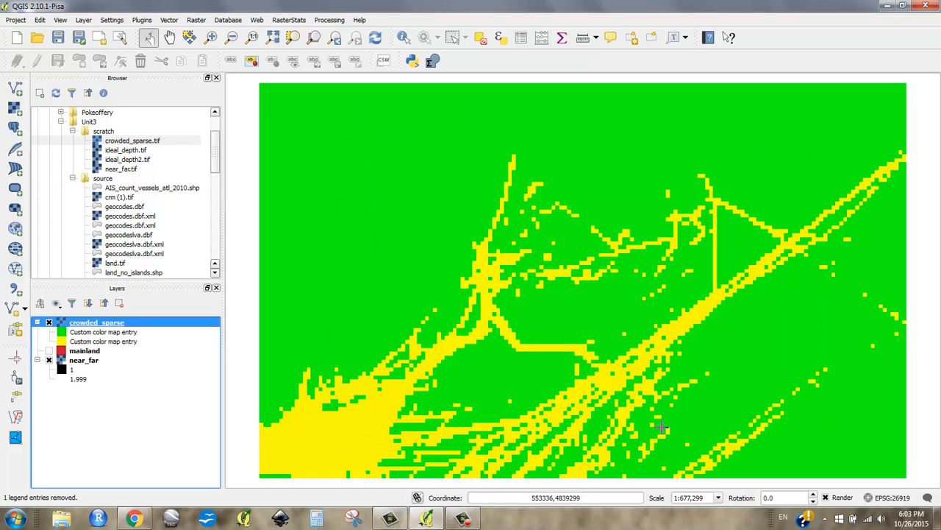
mouse_move(533, 316)
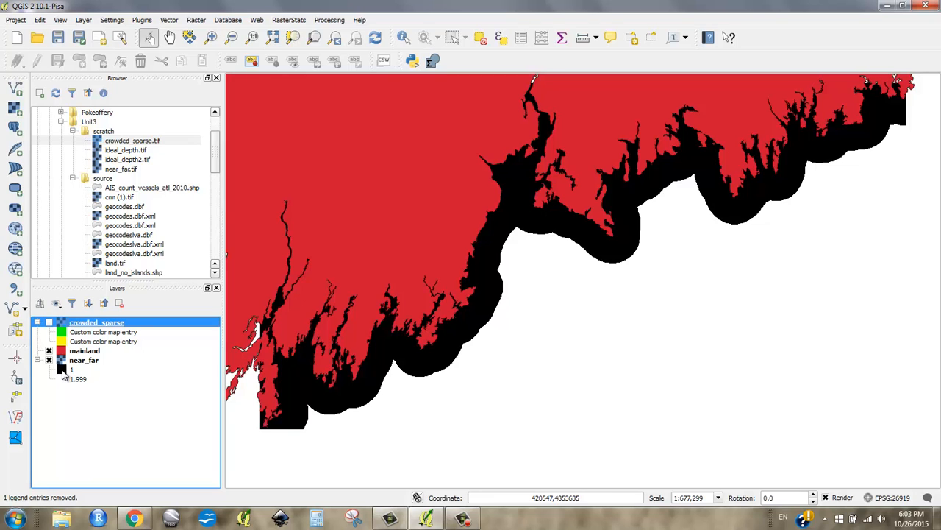
Give near_far colour-map entries blue for value 1 and red for value 2
double_click(84, 360)
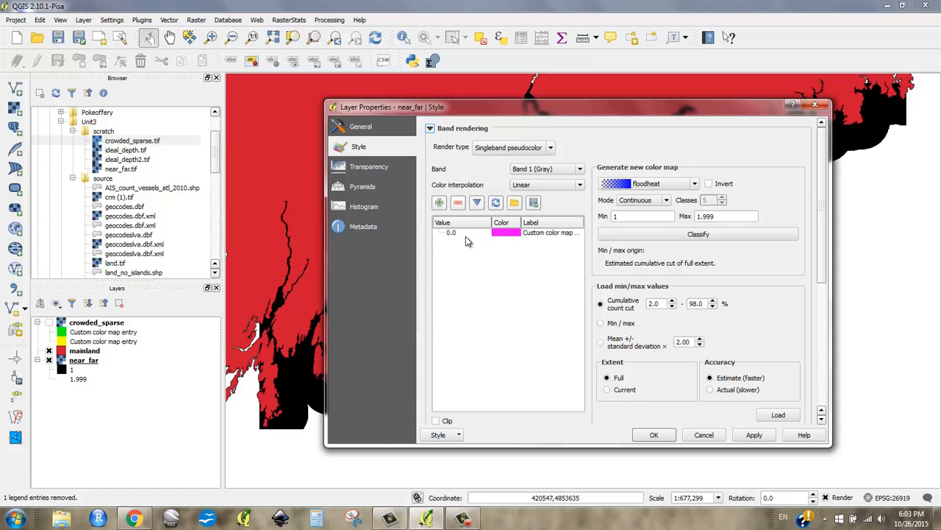
click(544, 232)
text(1)
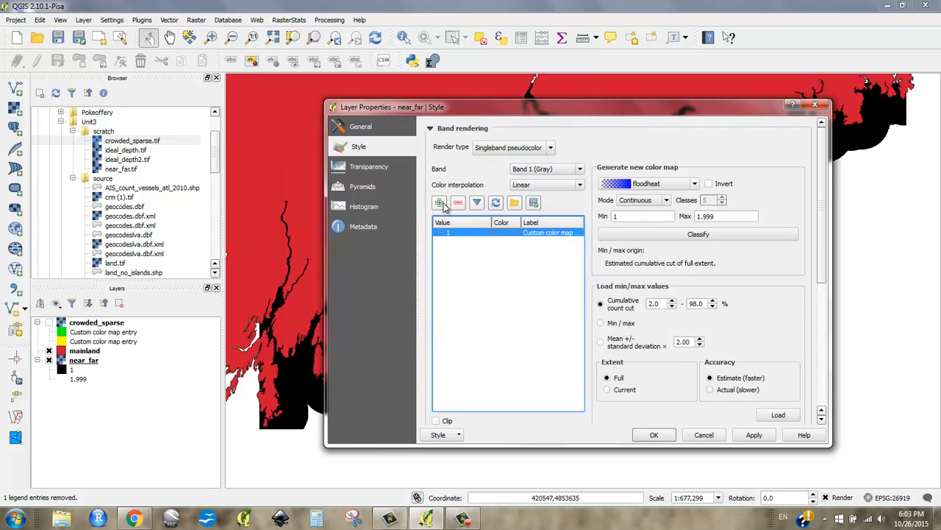
click(439, 203)
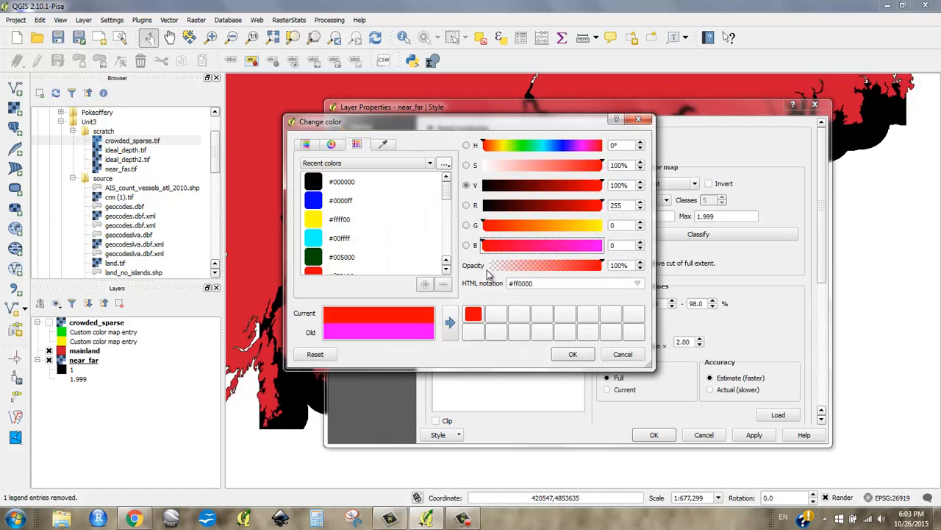
click(573, 354)
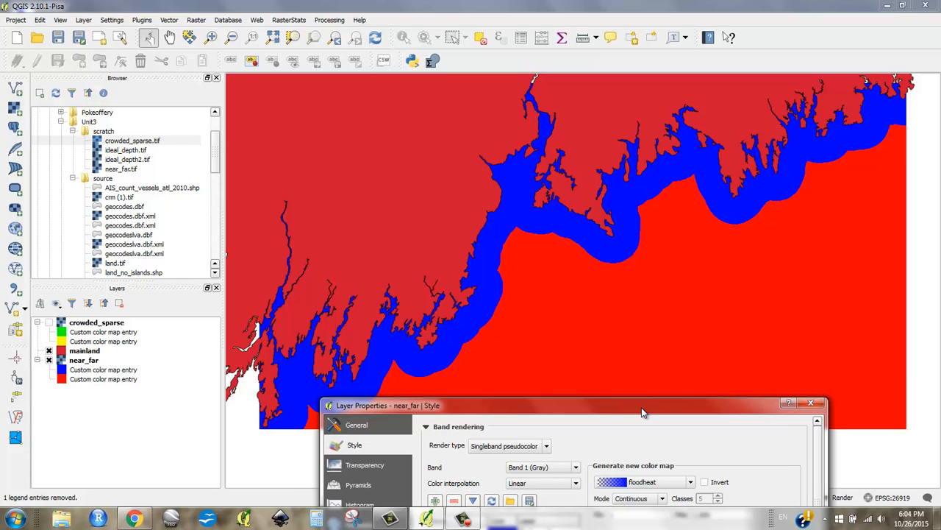
drag(642, 406, 439, 418)
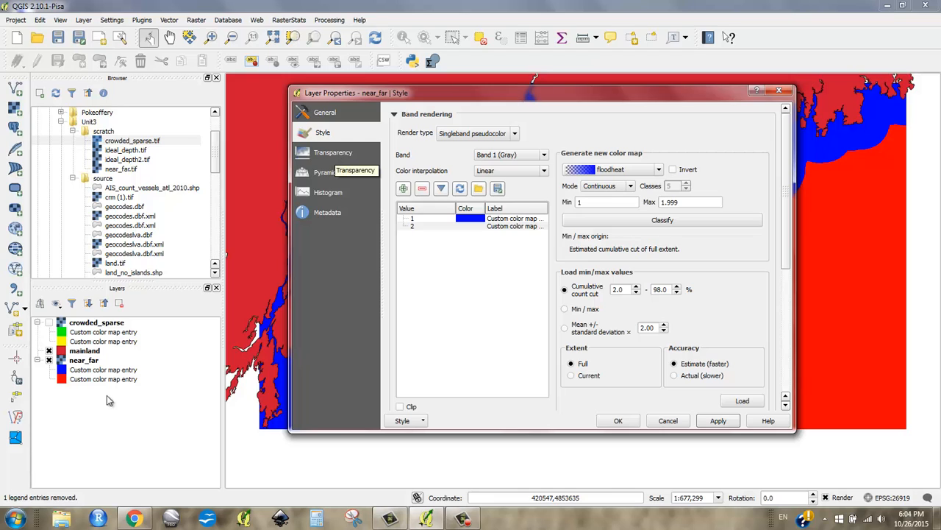
Set near_far's global transparency to 50% and apply
click(333, 152)
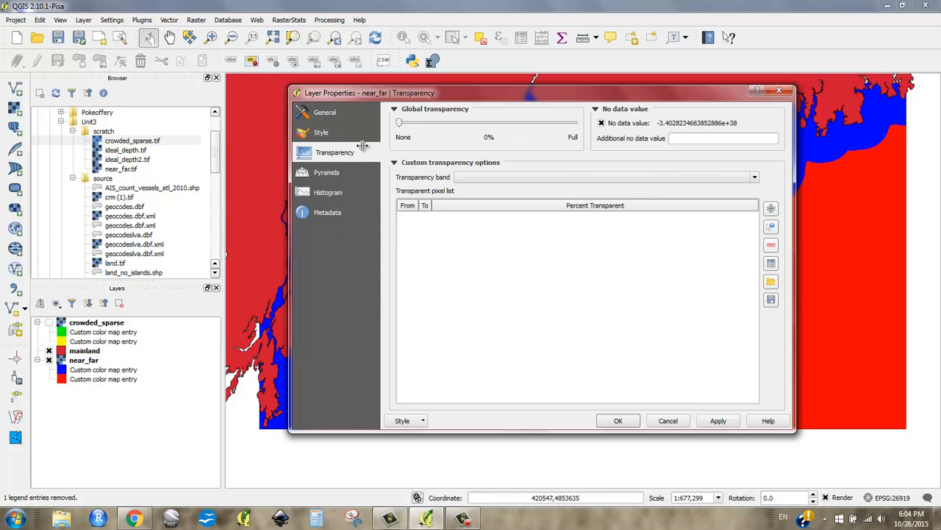
drag(400, 121, 489, 122)
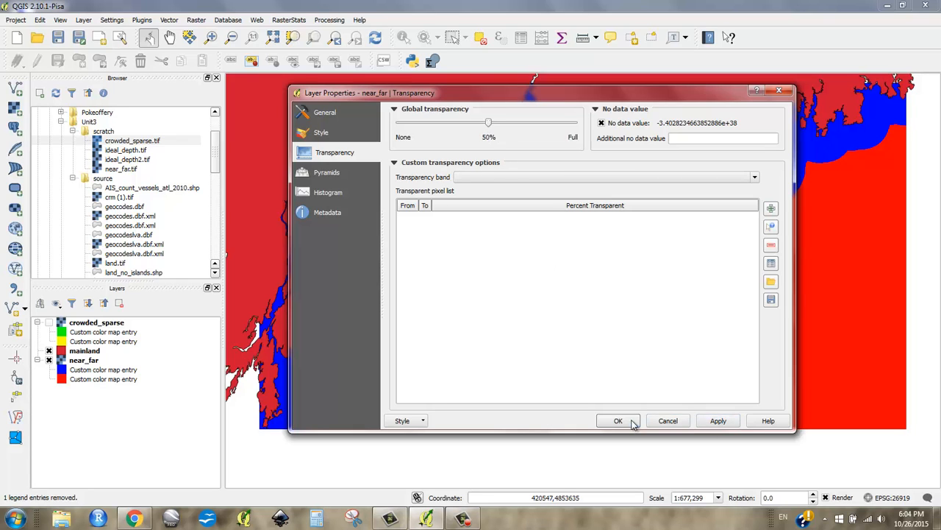
click(617, 420)
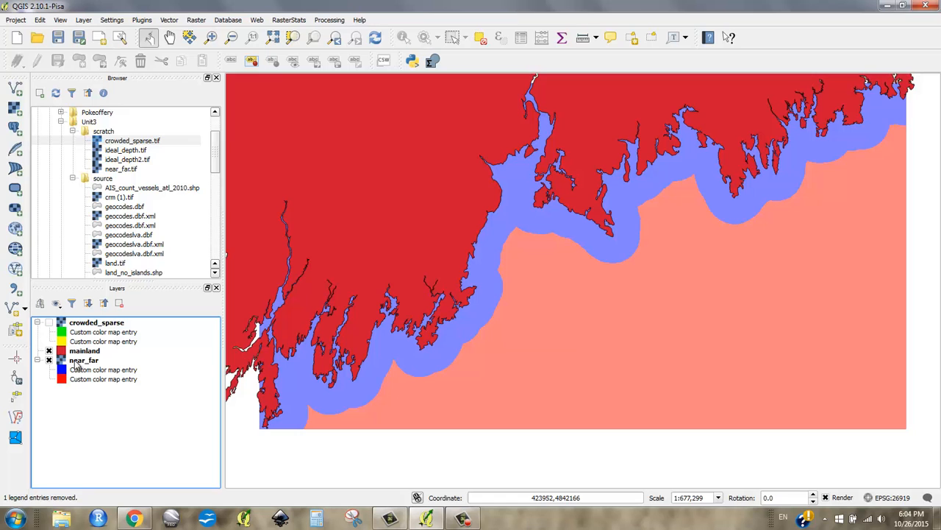
Move near_far to the top of the Layers panel and turn crowded_sparse on
click(81, 359)
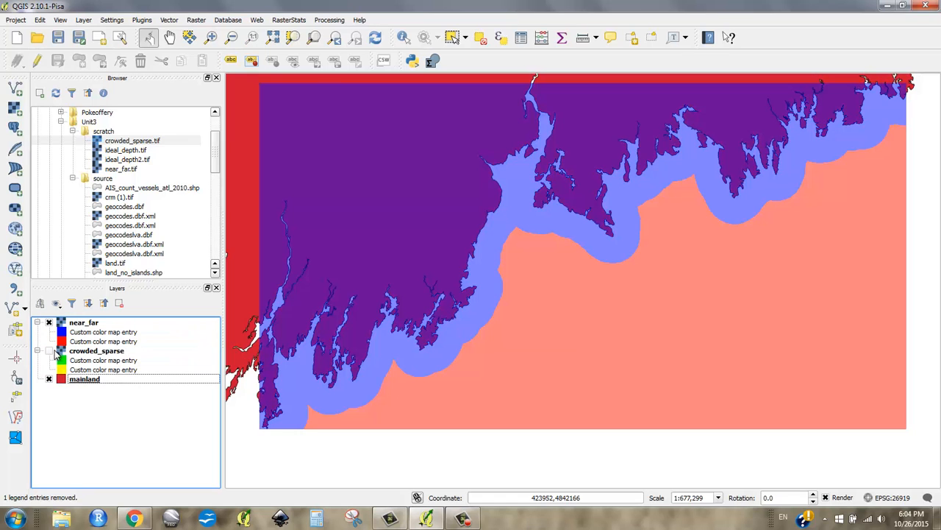
click(49, 380)
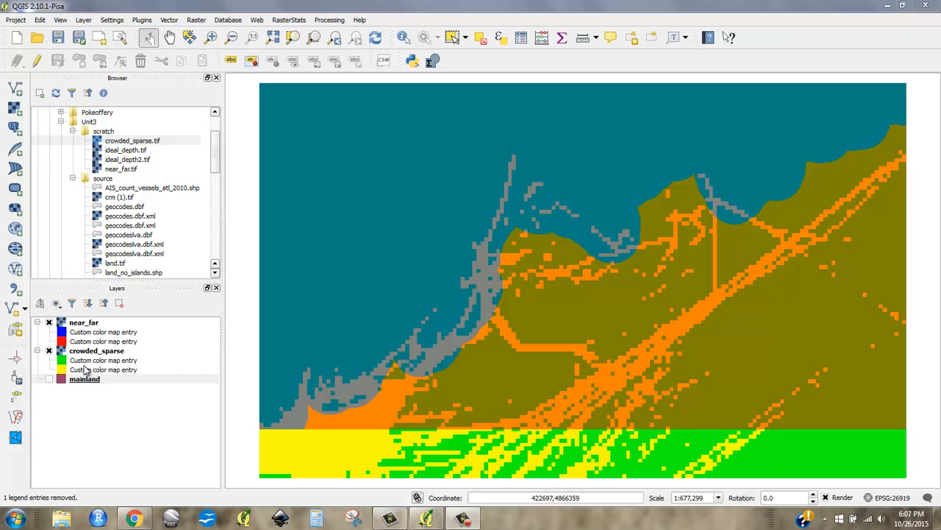
mouse_move(154, 368)
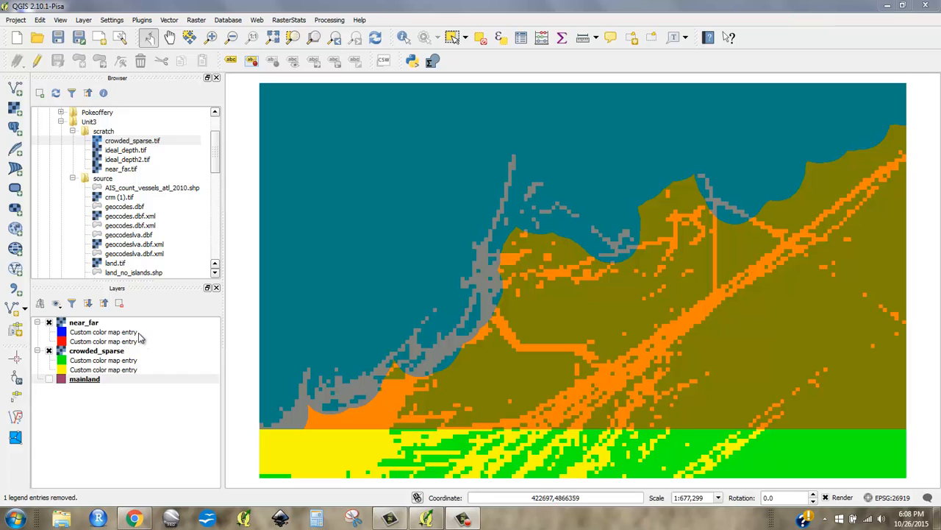
mouse_move(151, 365)
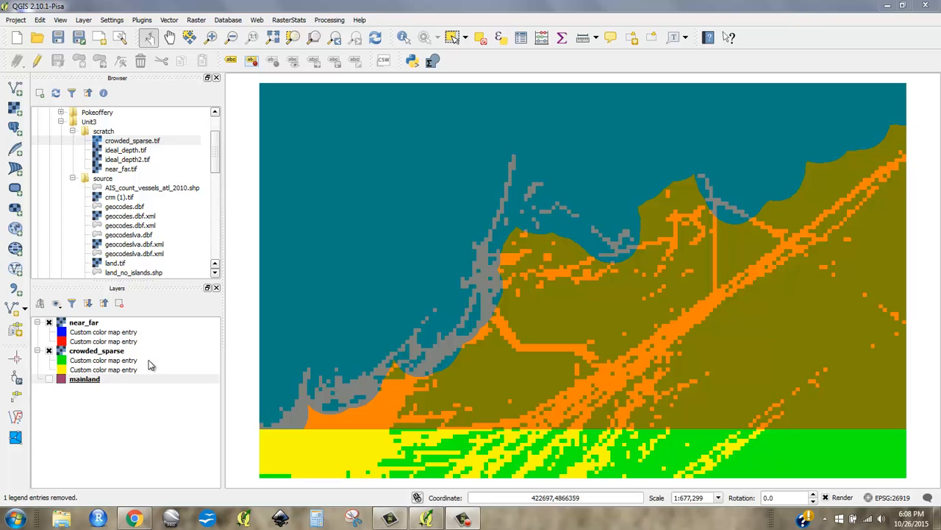
mouse_move(152, 352)
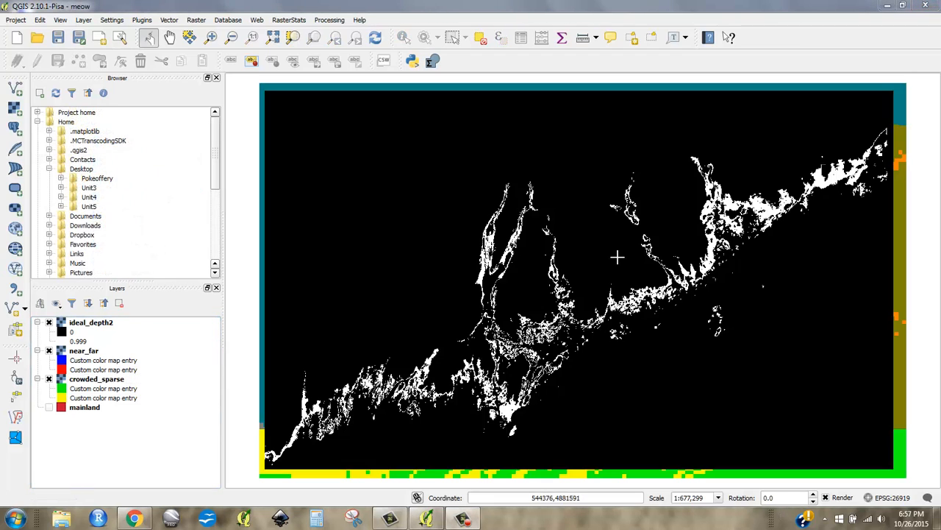
mouse_move(472, 272)
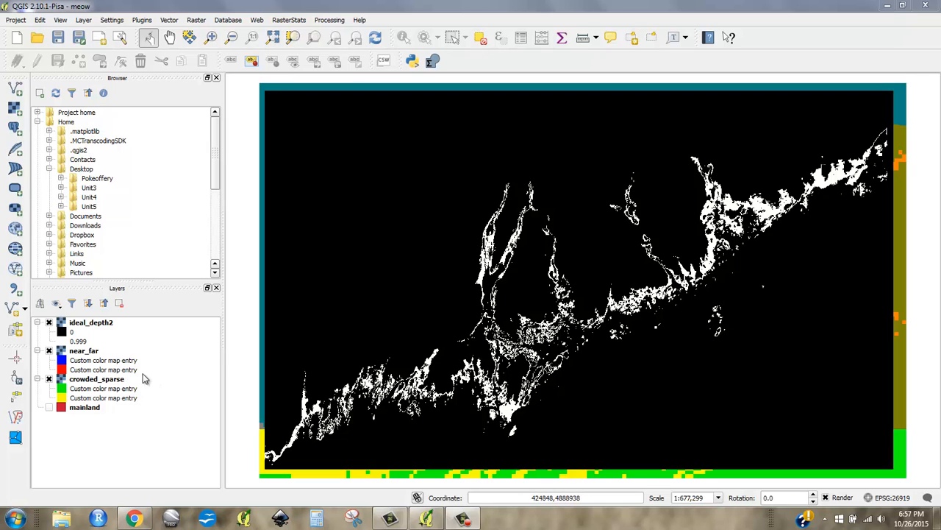
mouse_move(361, 337)
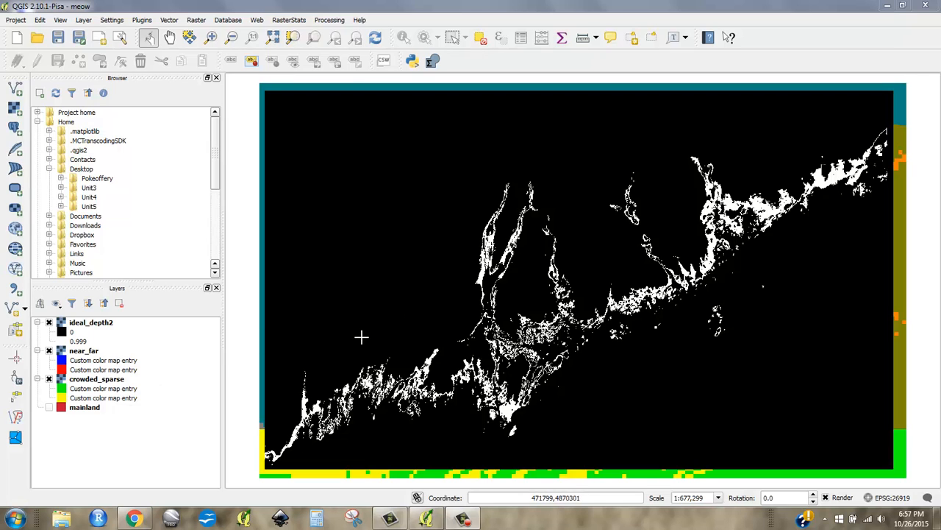
mouse_move(350, 255)
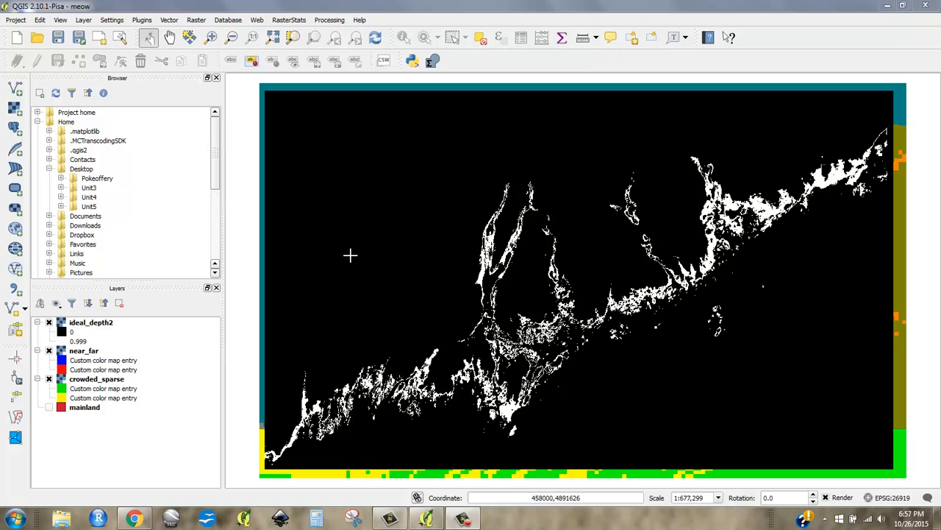
mouse_move(186, 348)
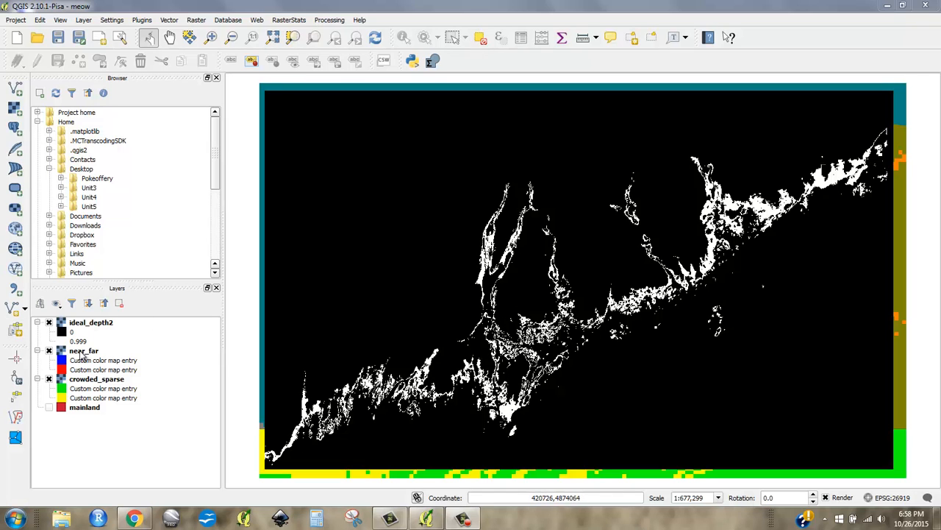
Select the near_far layer after saving as meow and adding ideal_depth2.tif
click(82, 350)
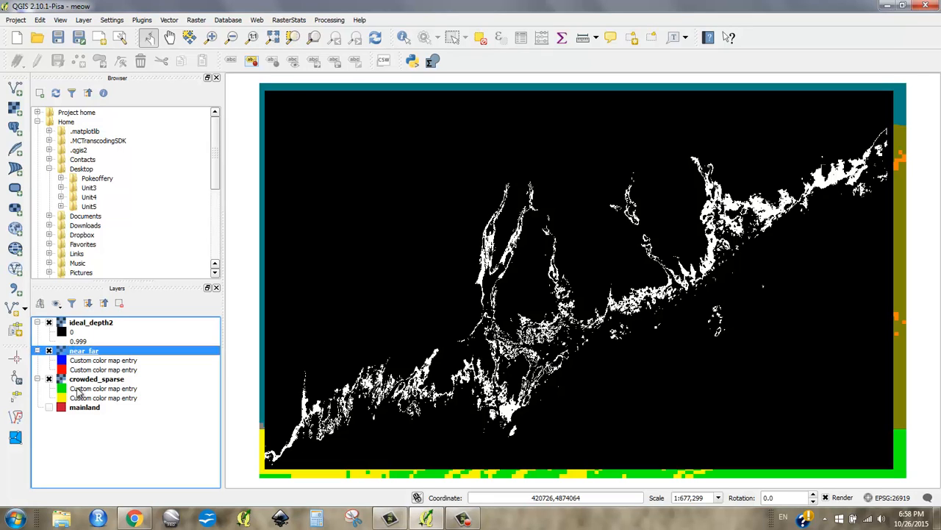
mouse_move(81, 364)
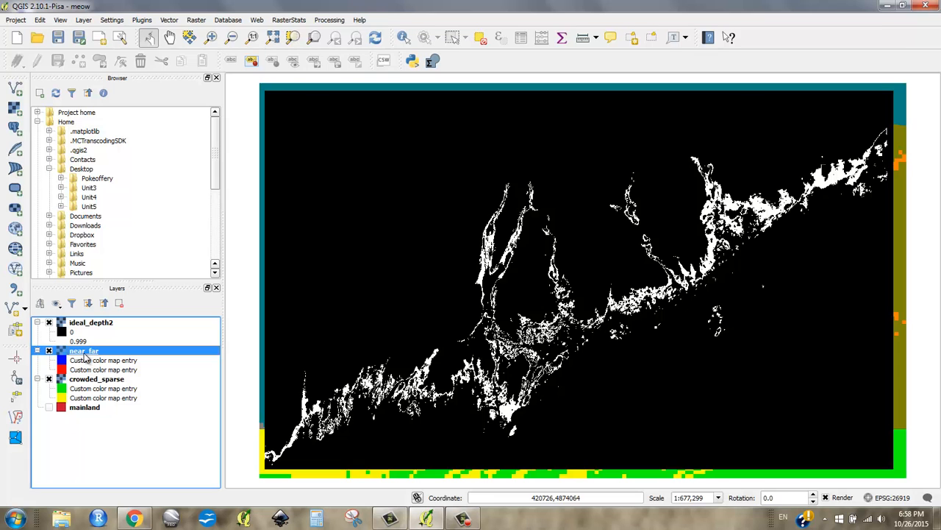
Label near_far's colour classes '1 Near' and '2 Far' and apply
double_click(83, 350)
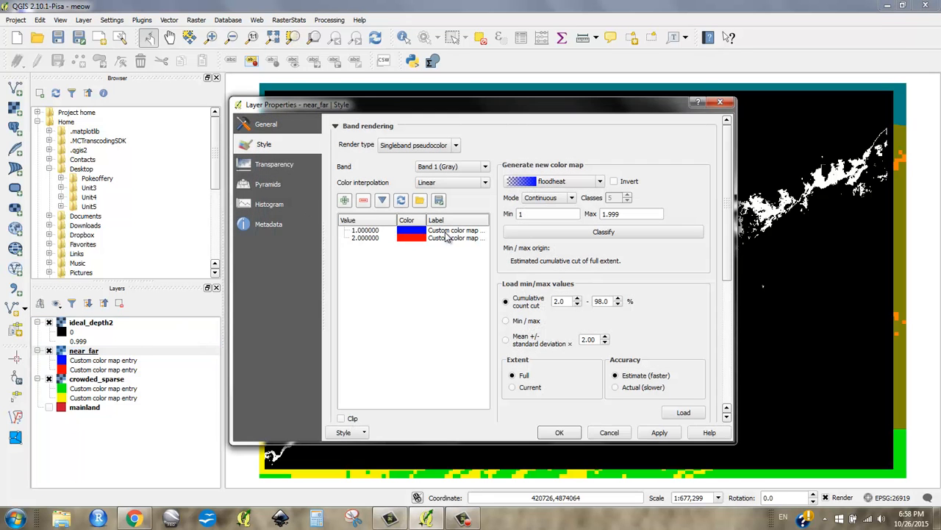
click(449, 229)
text(1)
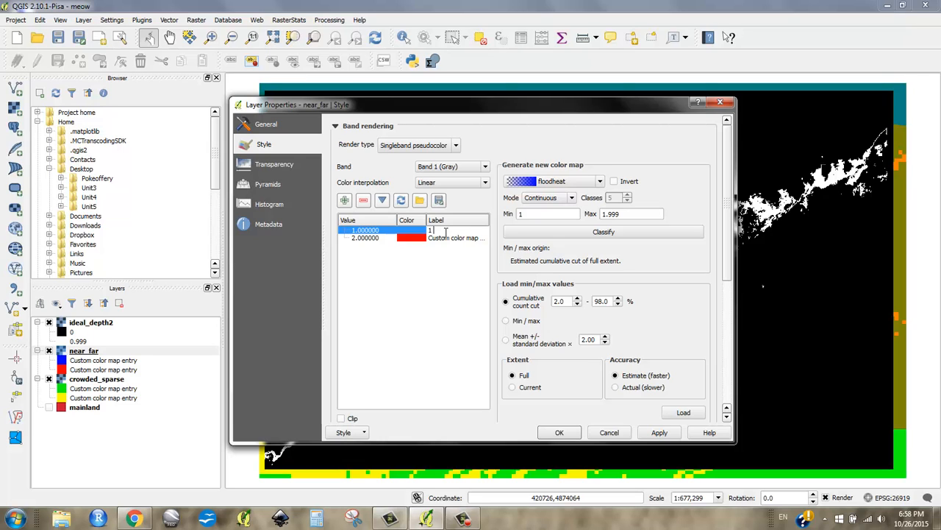
text(Ne)
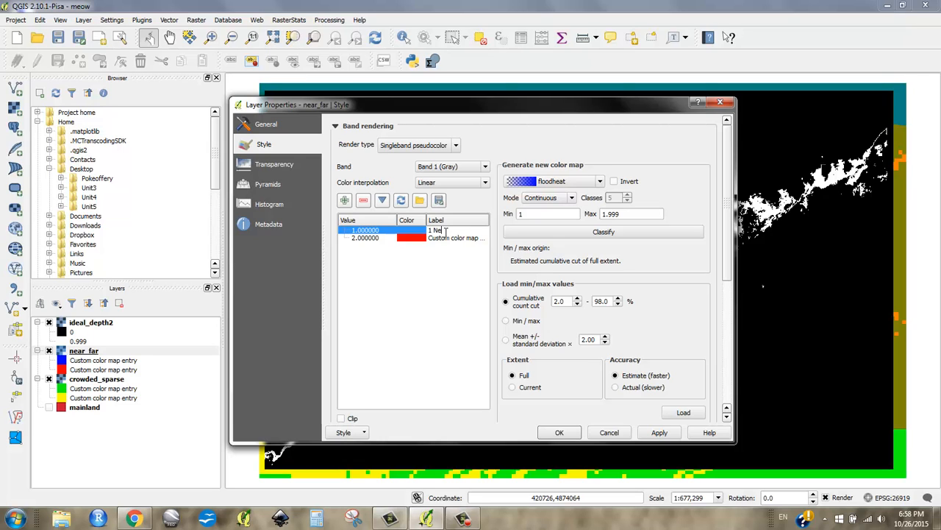
click(366, 237)
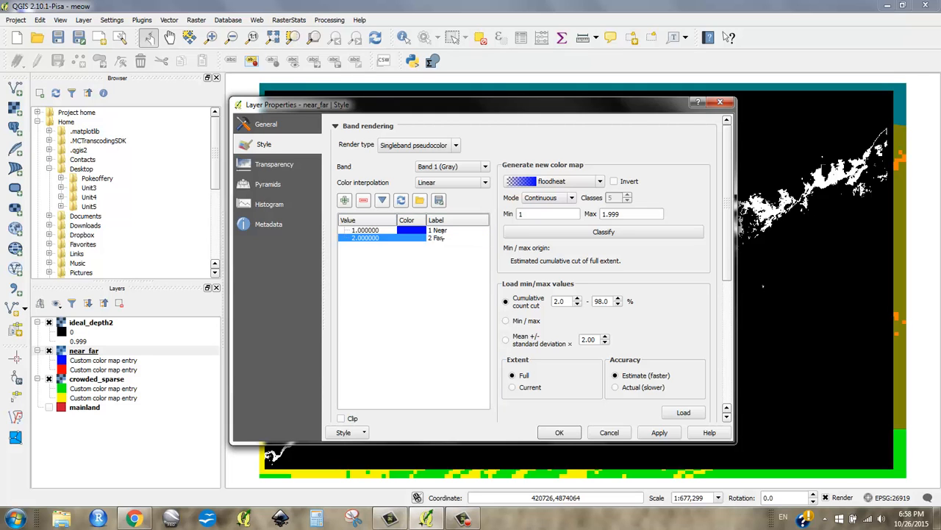
click(559, 432)
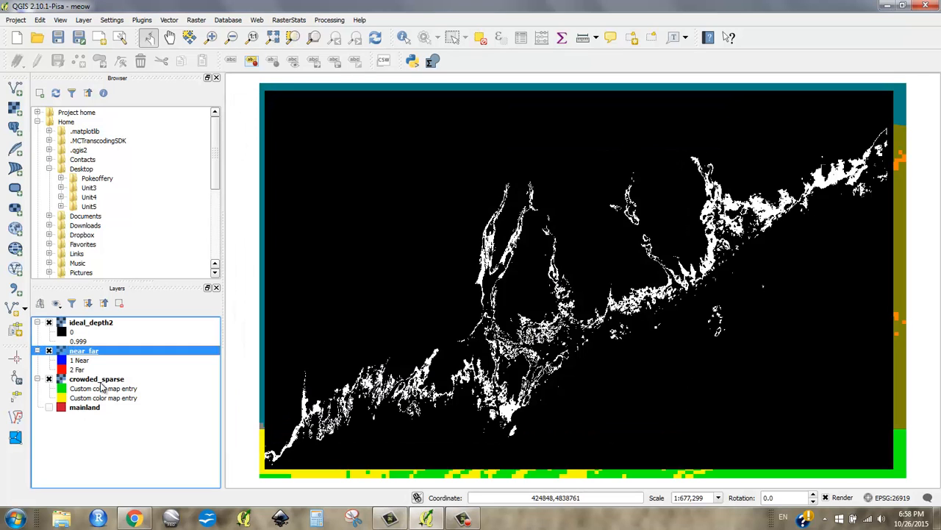
Edit crowded_sparse's class labels to '10 Sparse' and '20 Crowded'
double_click(97, 378)
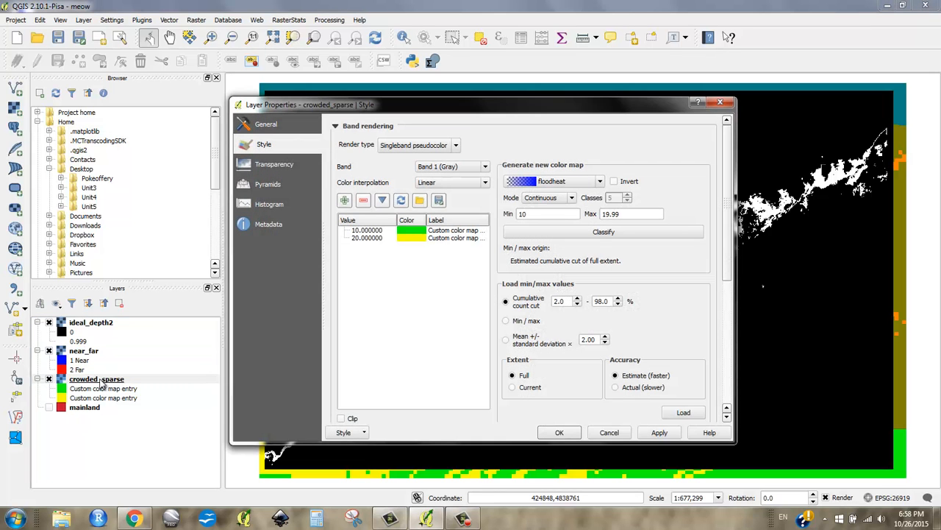
click(367, 229)
text(Crowded)
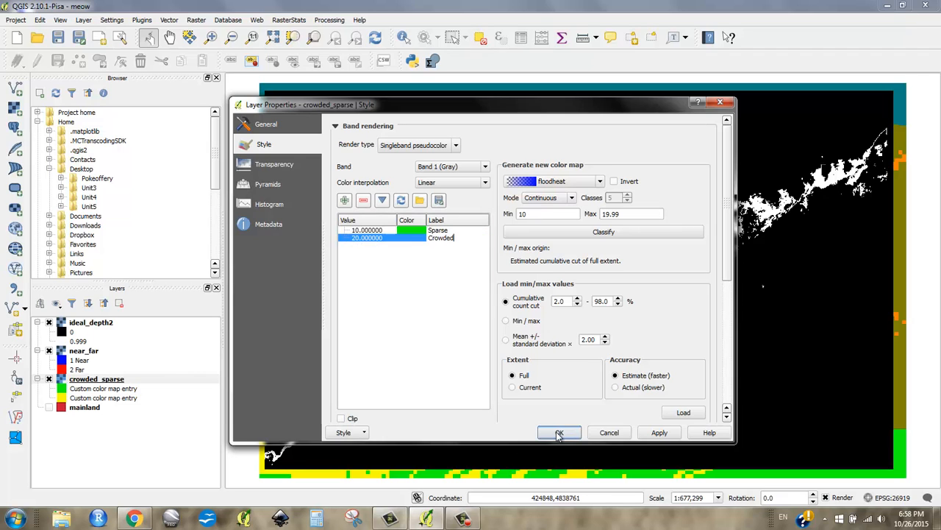
click(559, 433)
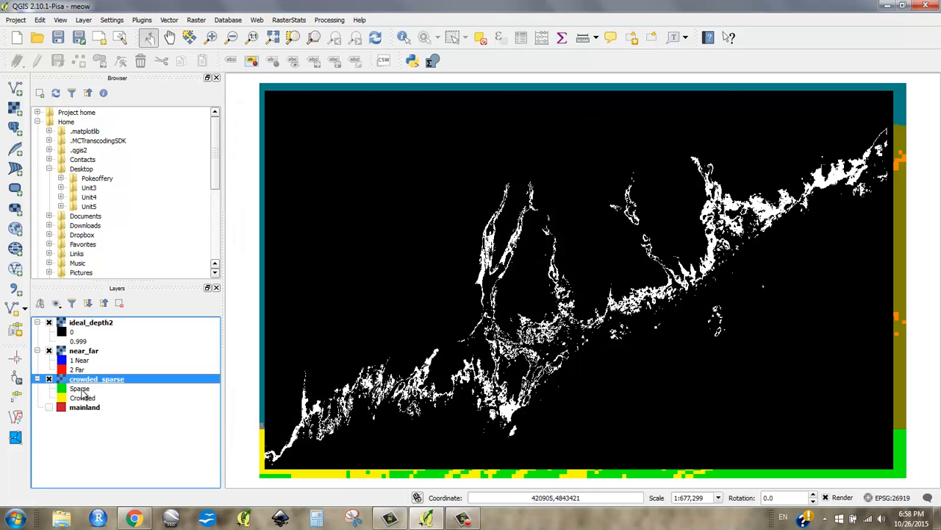
double_click(97, 378)
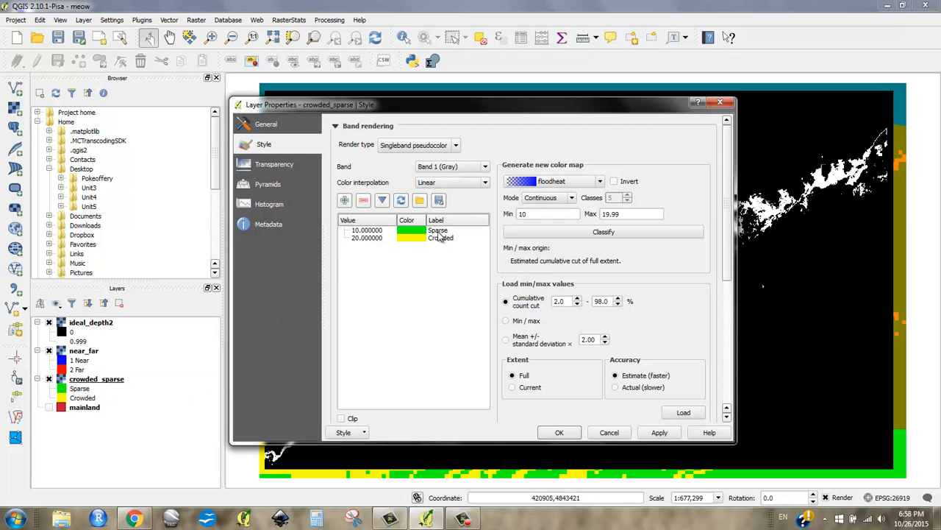
click(365, 230)
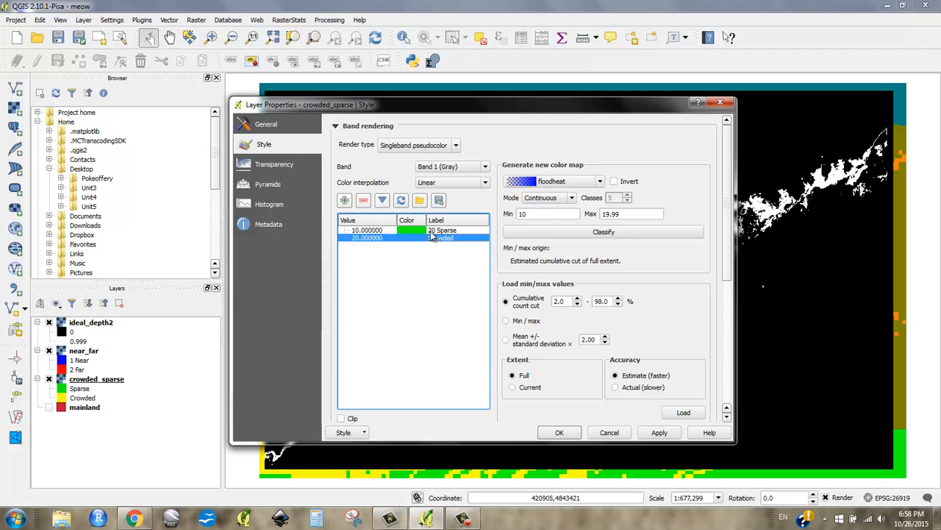
click(366, 230)
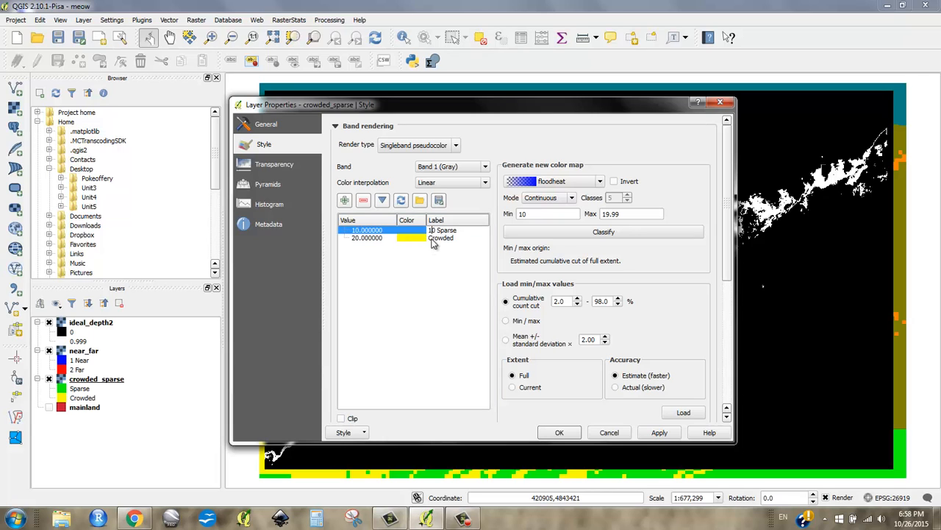
click(396, 237)
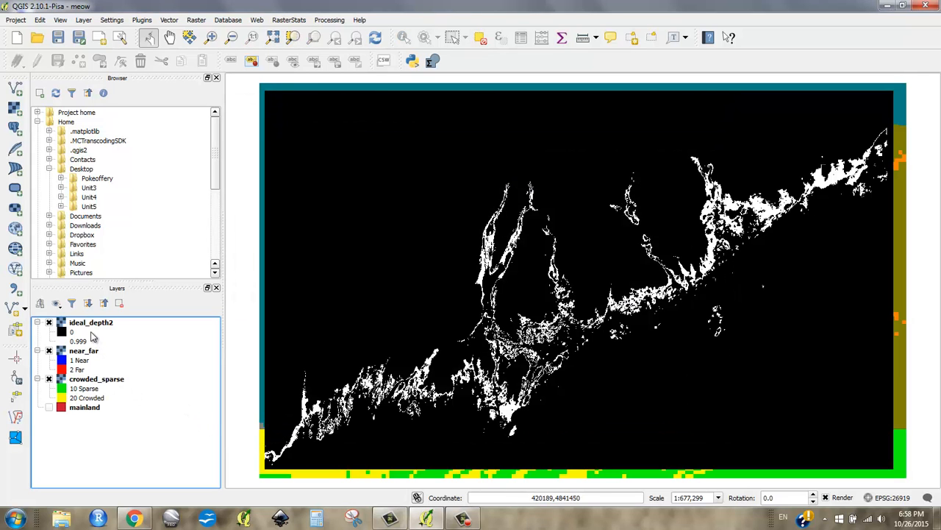
mouse_move(103, 415)
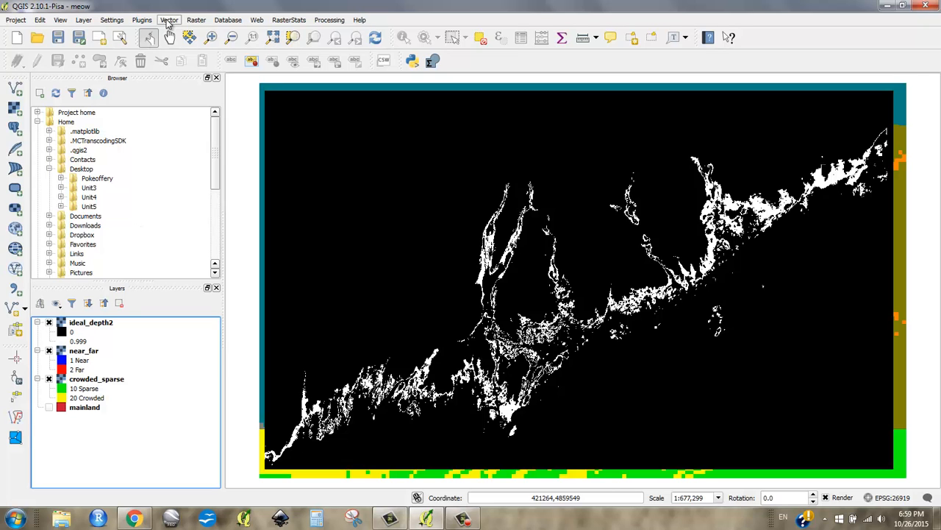
Build ("near_far@1" + "crowded_sparse@1") * "ideal_depth2@1" in Raster Calculator and start choosing the output file
click(196, 20)
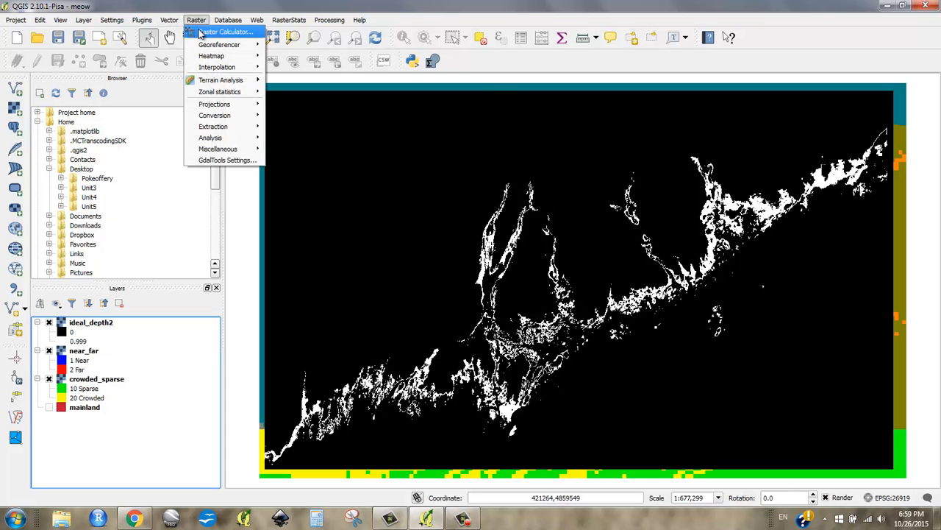
click(224, 31)
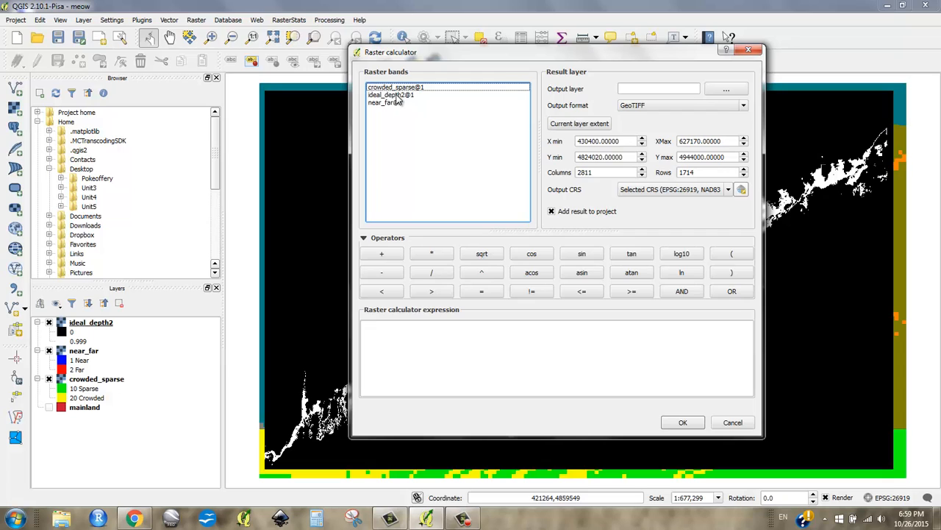
double_click(386, 102)
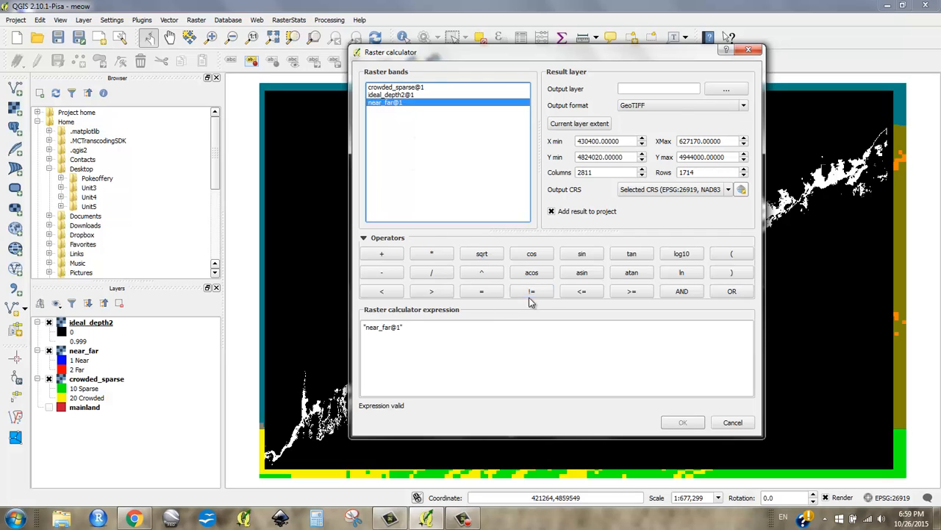
click(382, 253)
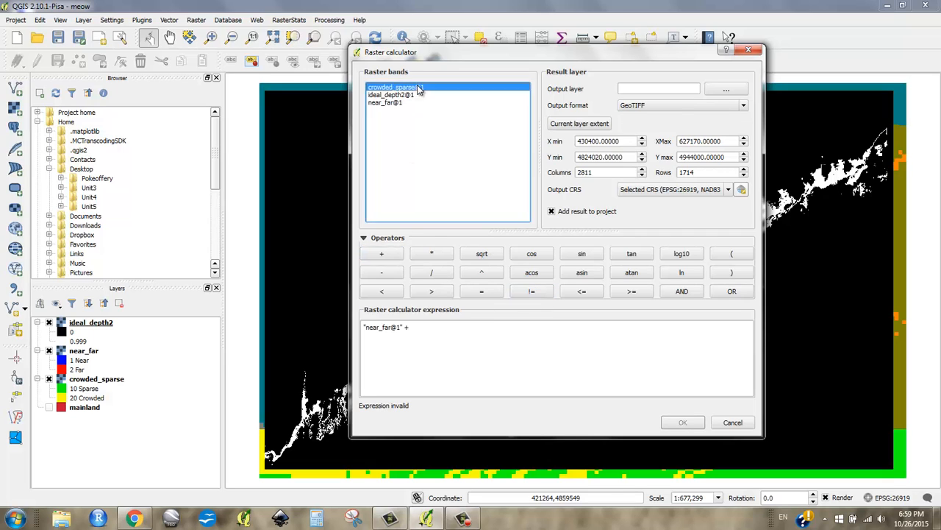
double_click(396, 87)
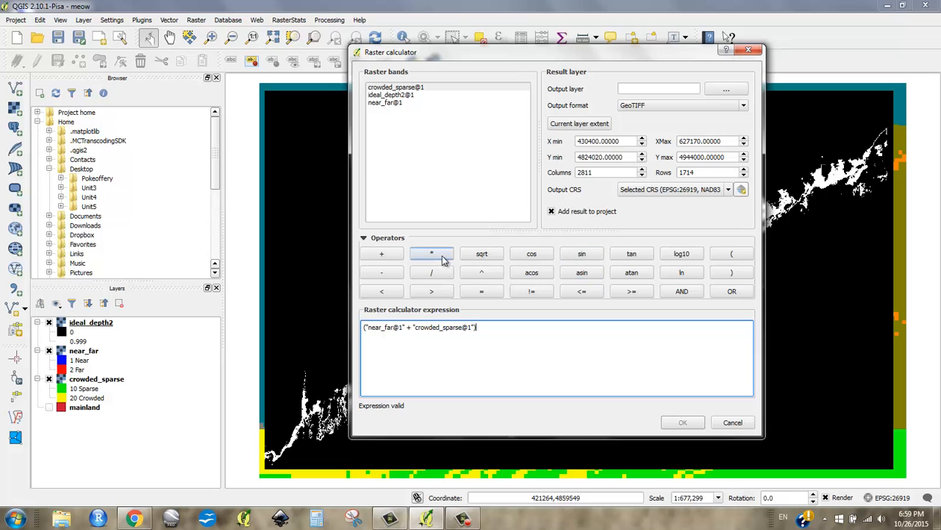
double_click(396, 94)
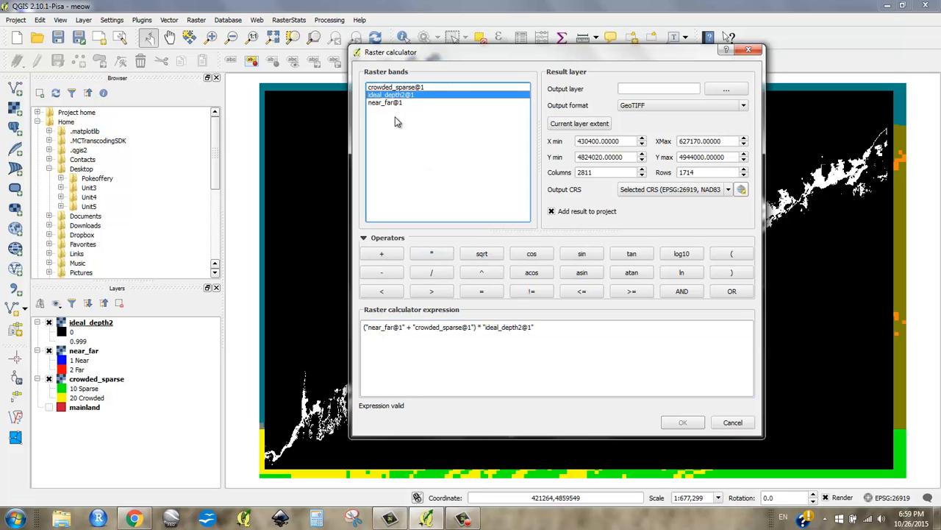
click(725, 88)
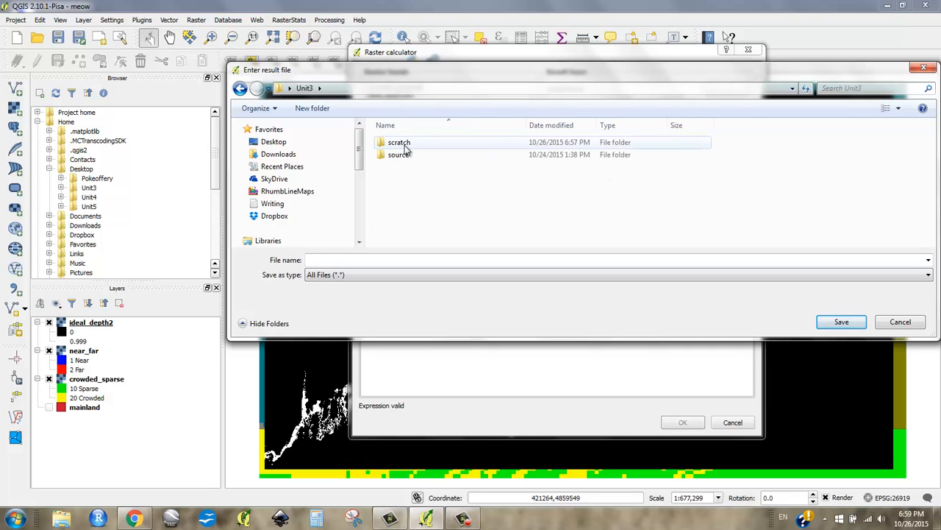
Open the scratch folder and name the calculator output file Ground_Quality
double_click(396, 142)
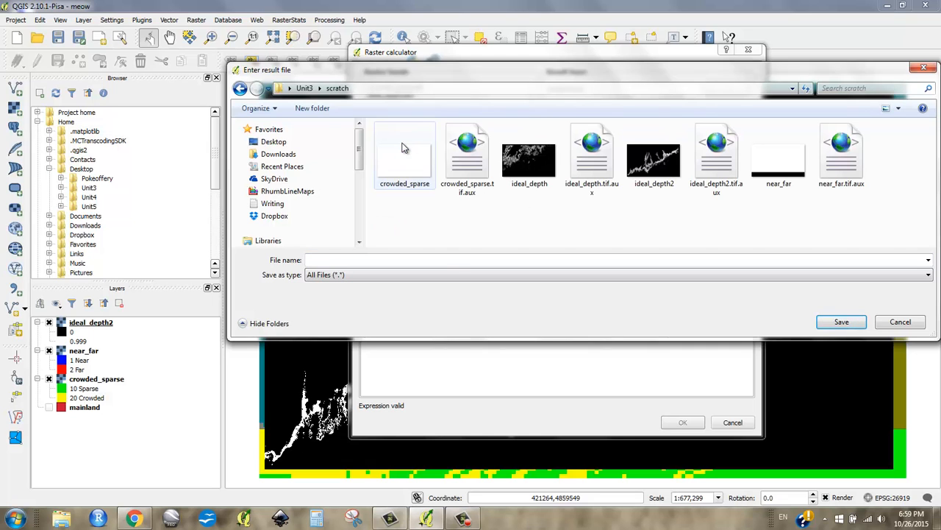
text(GroundQual)
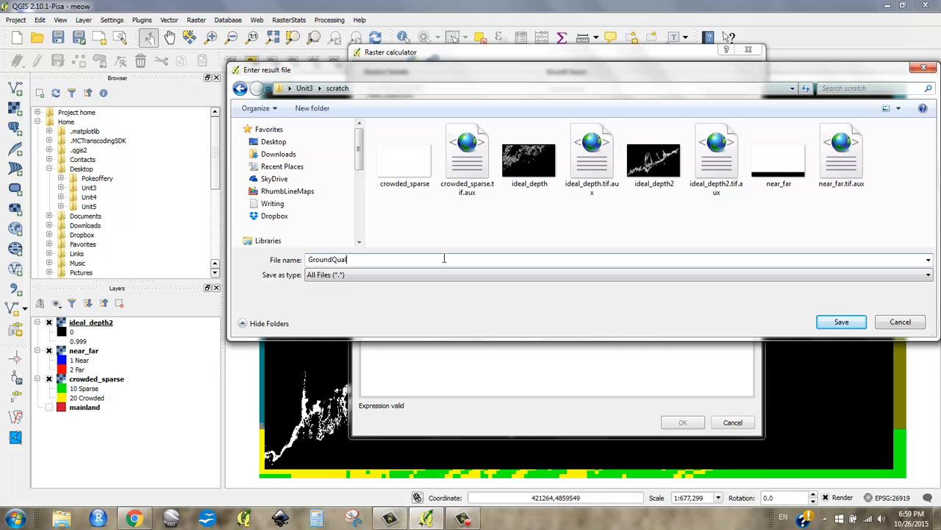
text(ity)
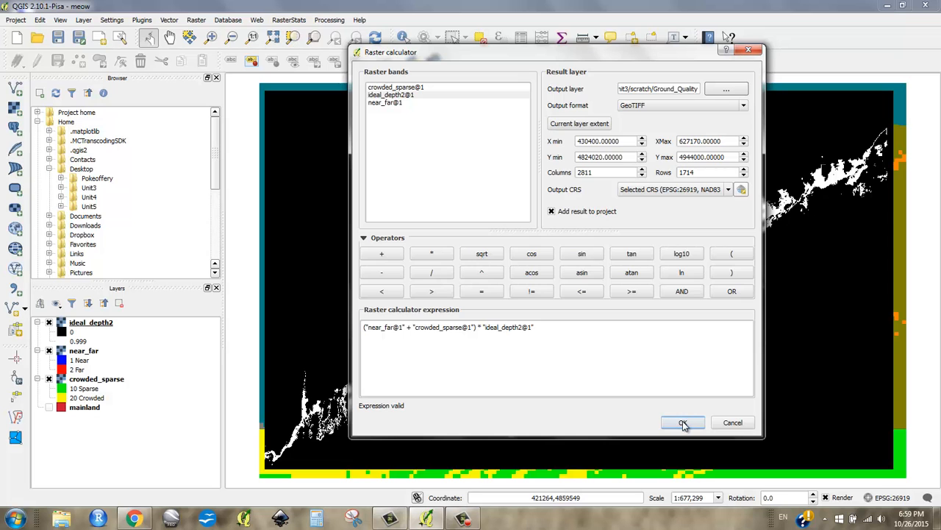
Run the Raster Calculator to add the Ground_Quality layer, ranging 0 to 11.99
click(682, 422)
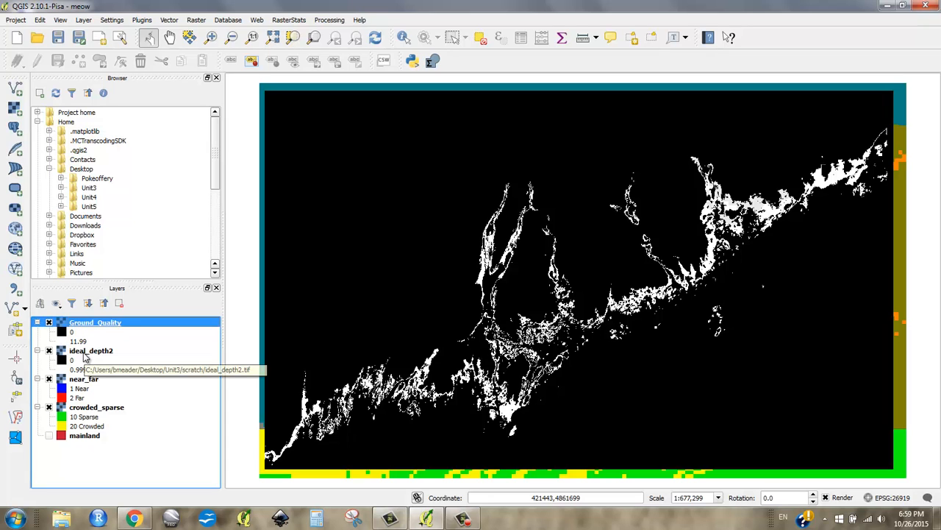
click(61, 188)
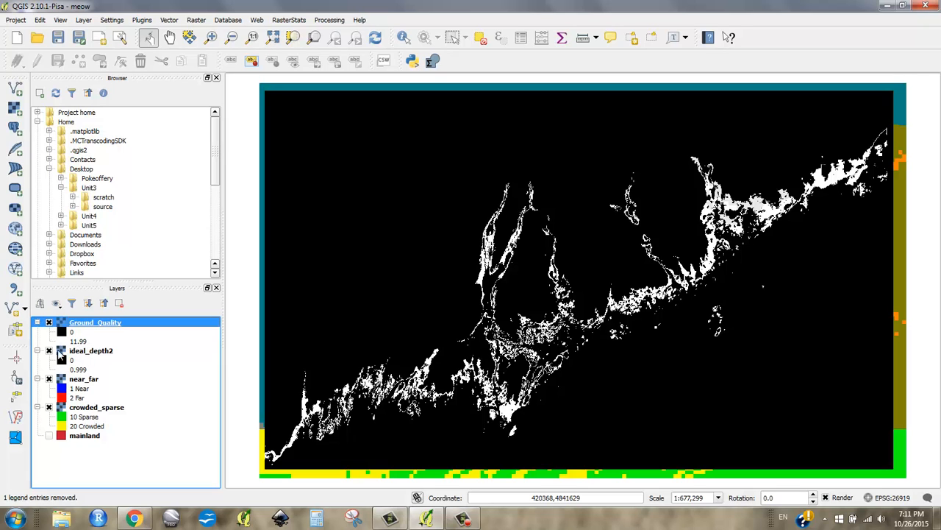
mouse_move(91, 350)
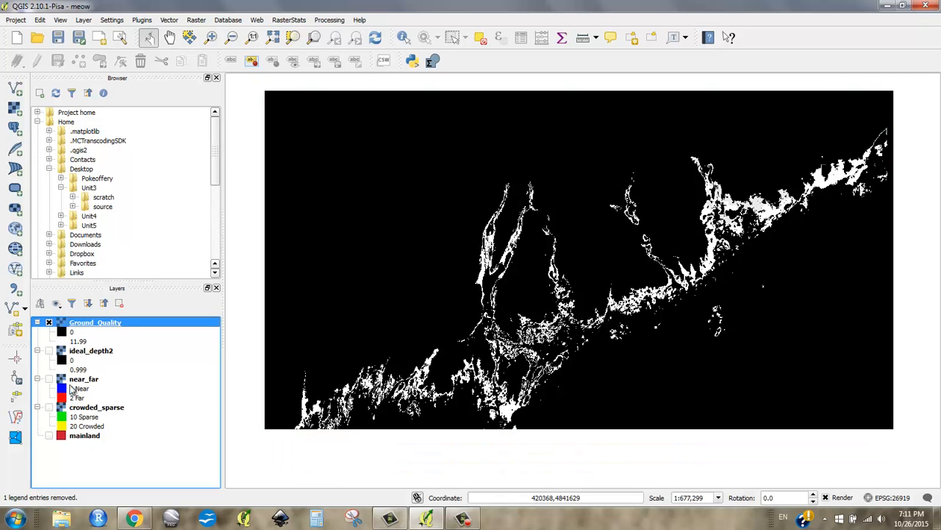
Remove the ideal_depth2 layer from the project and select Ground_Quality
right_click(91, 350)
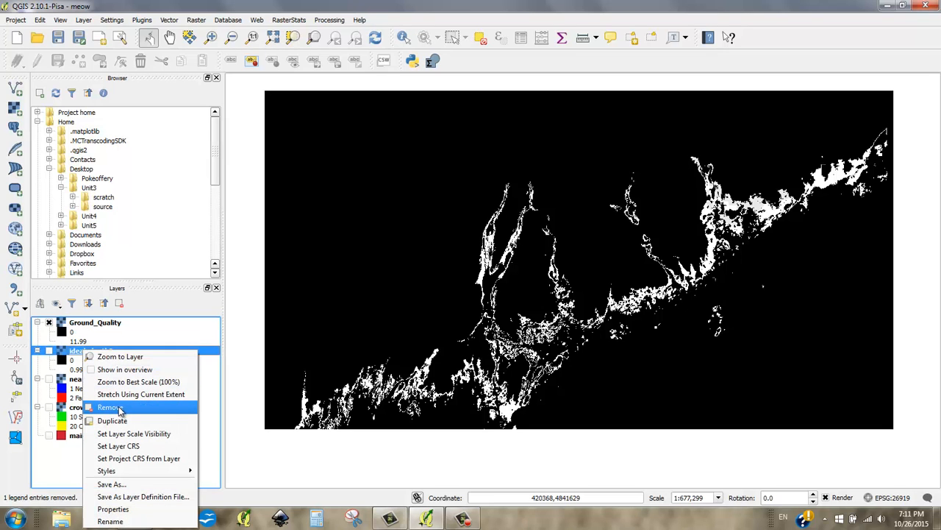
click(109, 407)
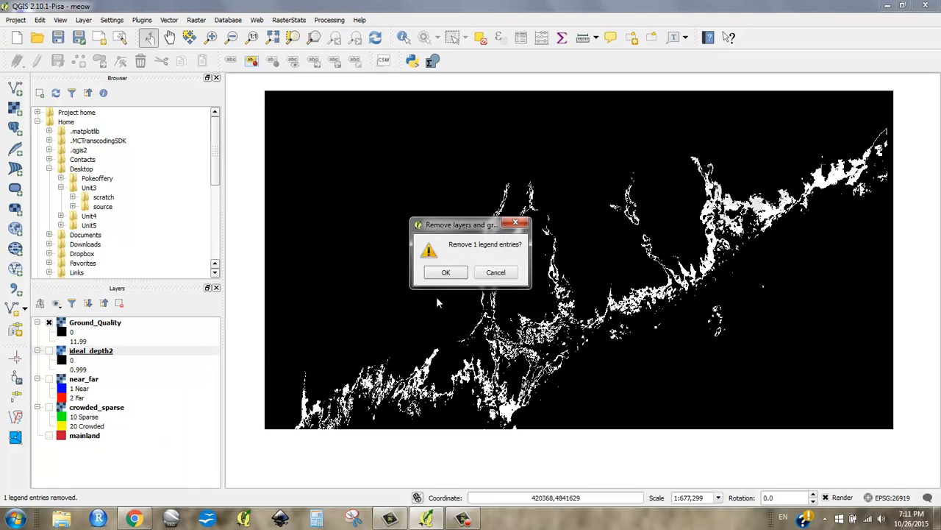
click(446, 272)
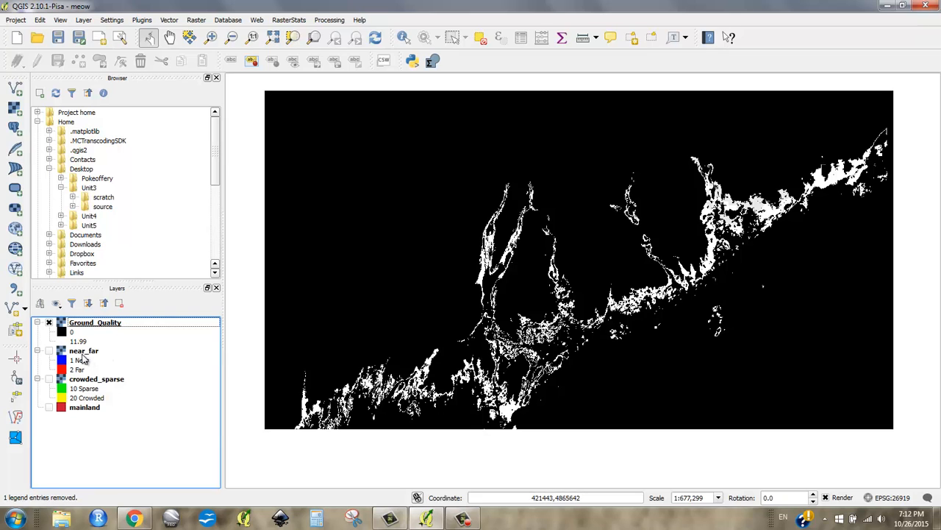
click(97, 379)
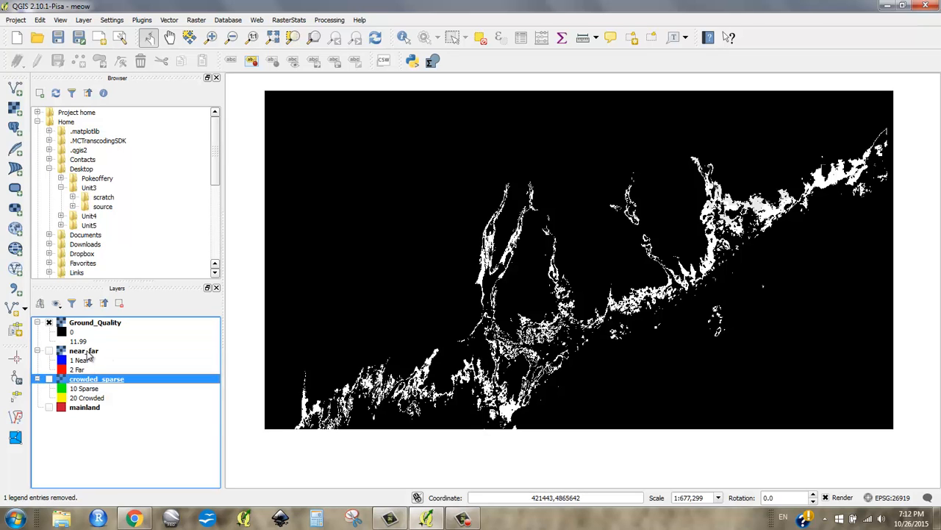
click(82, 350)
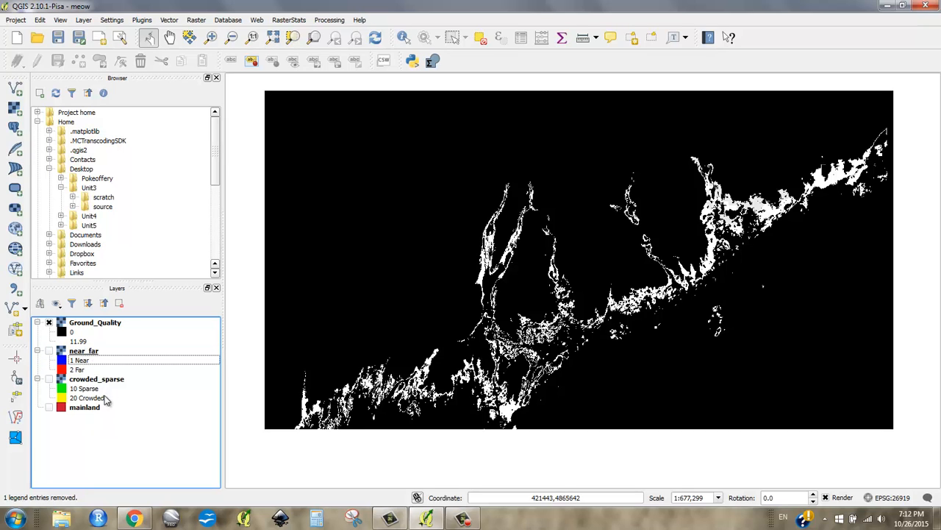
click(95, 322)
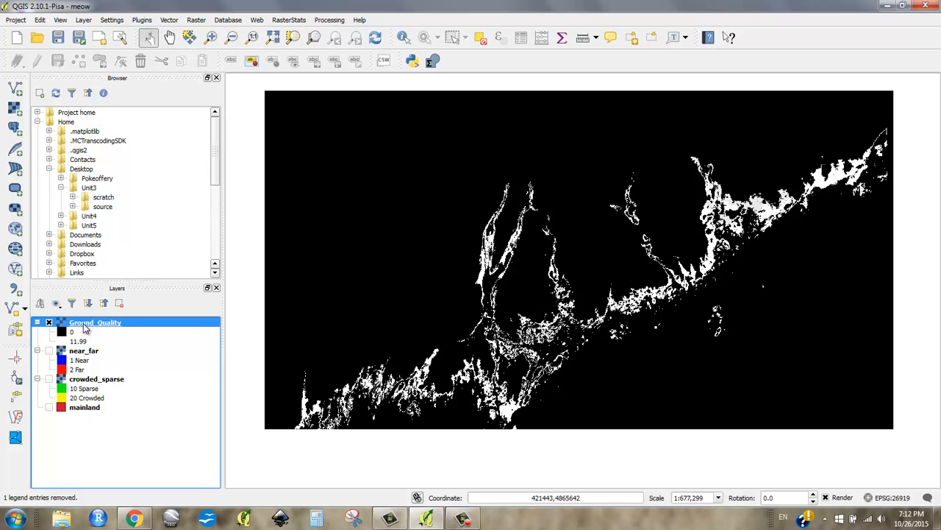
Set Ground_Quality's render type to Singleband pseudocolor in Layer Properties
right_click(94, 322)
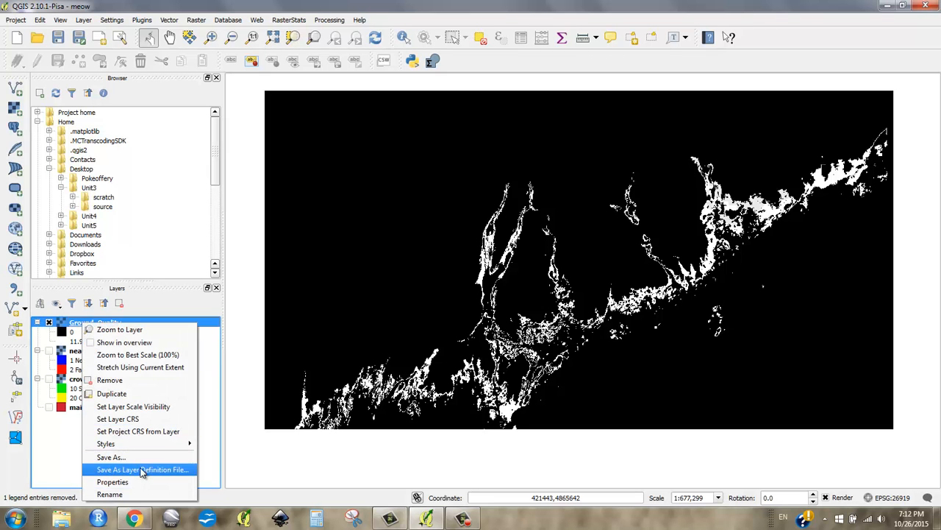
click(112, 481)
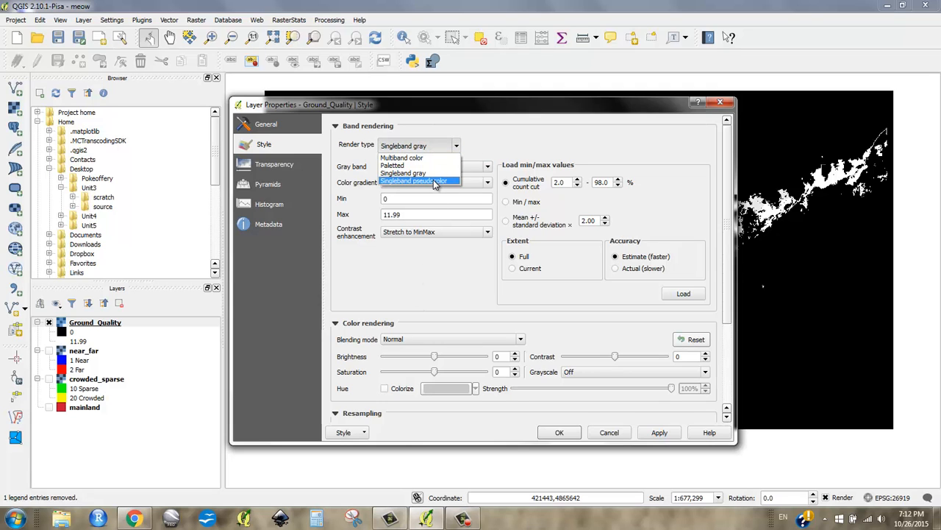
click(419, 180)
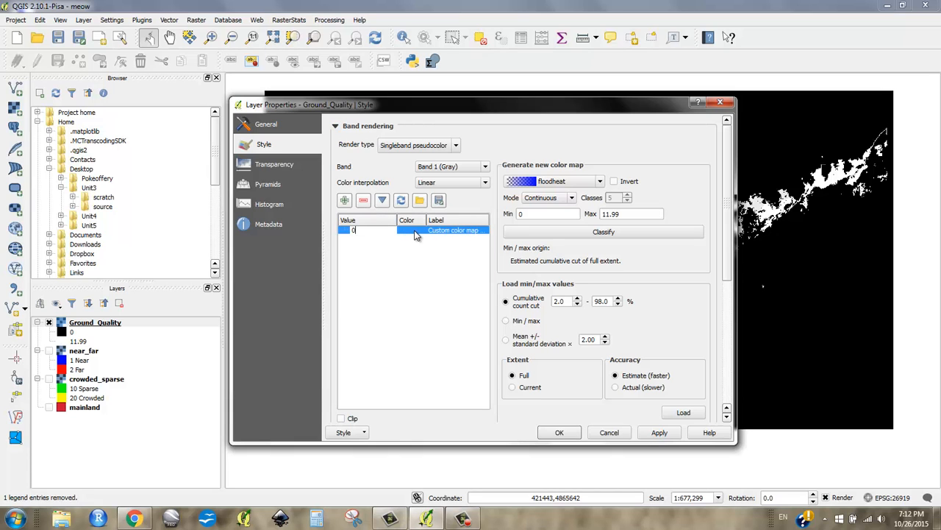
Label the value 0 class 'Bad Ground' and colour it black
double_click(406, 230)
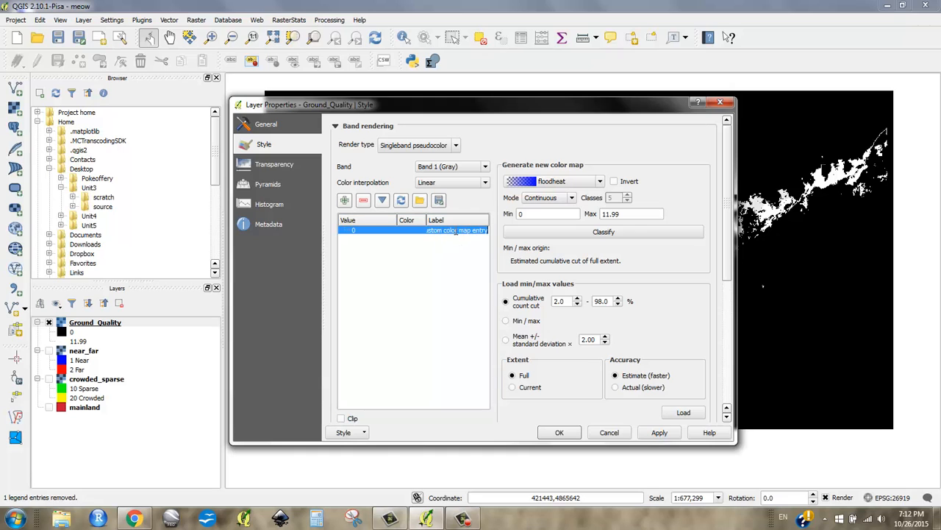
text(Bad)
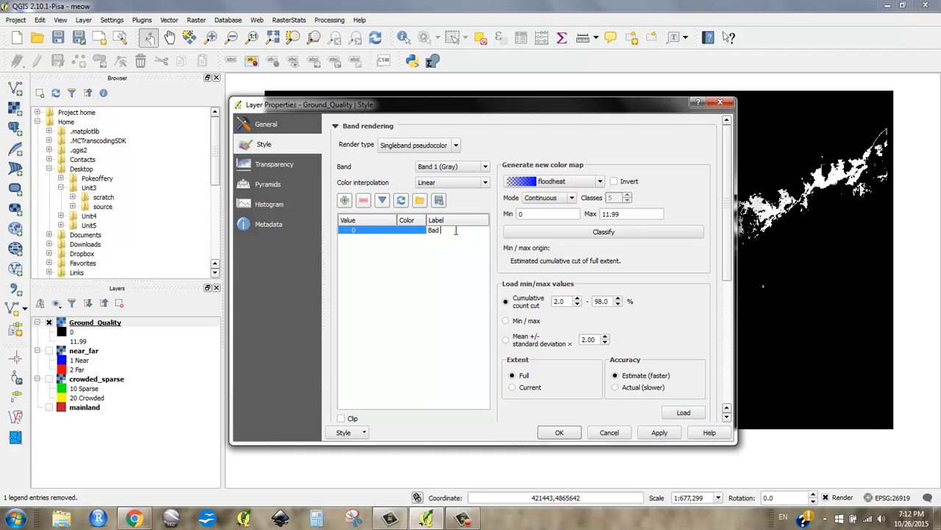
text(Ground)
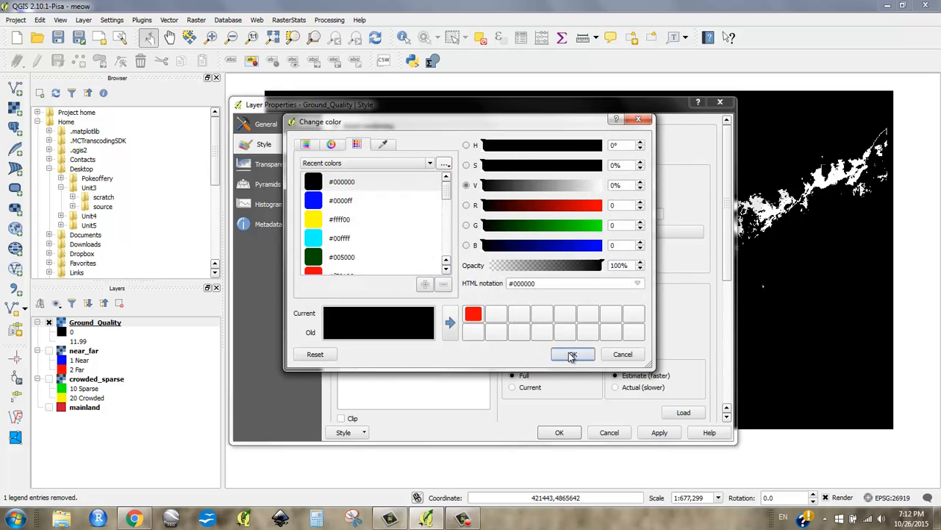
click(573, 354)
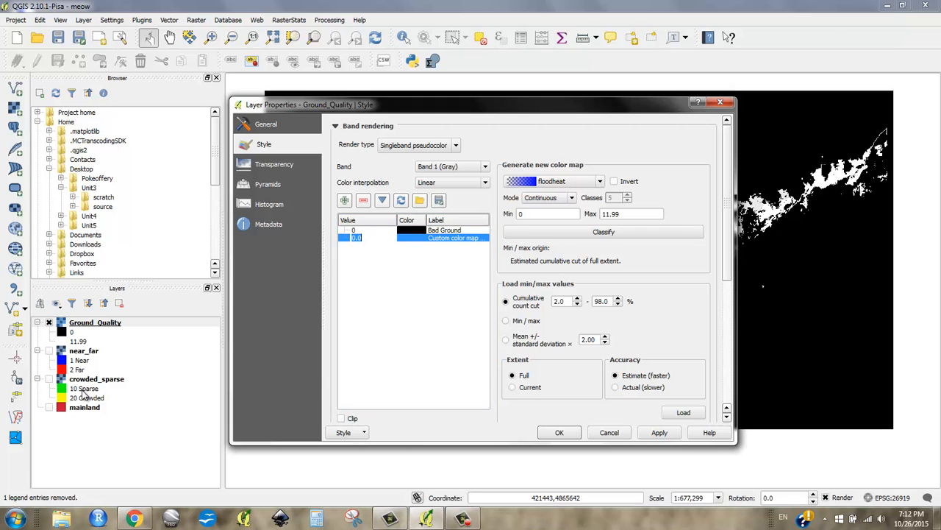
mouse_move(390, 251)
text(S)
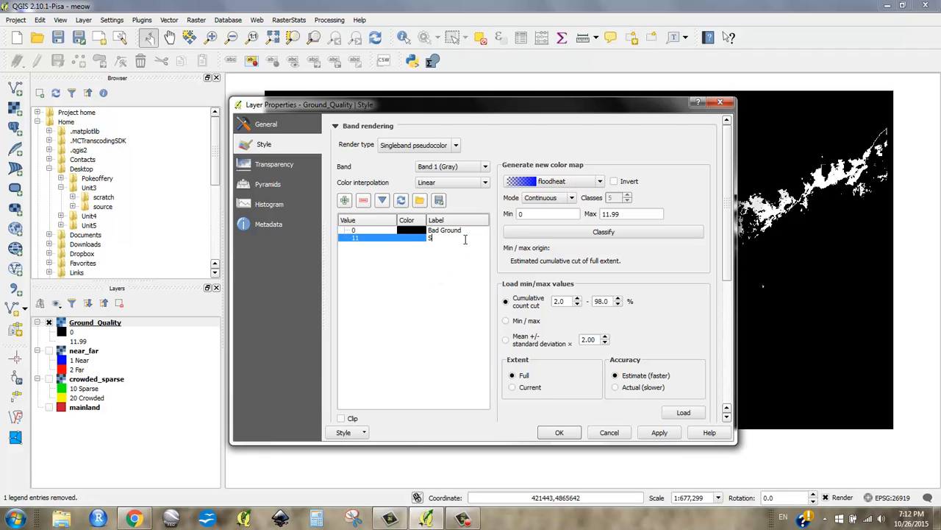
Add classes 11, 12, 21, 22 labelled Sparse/Crowded, Near/Far and apply
text(parse, N)
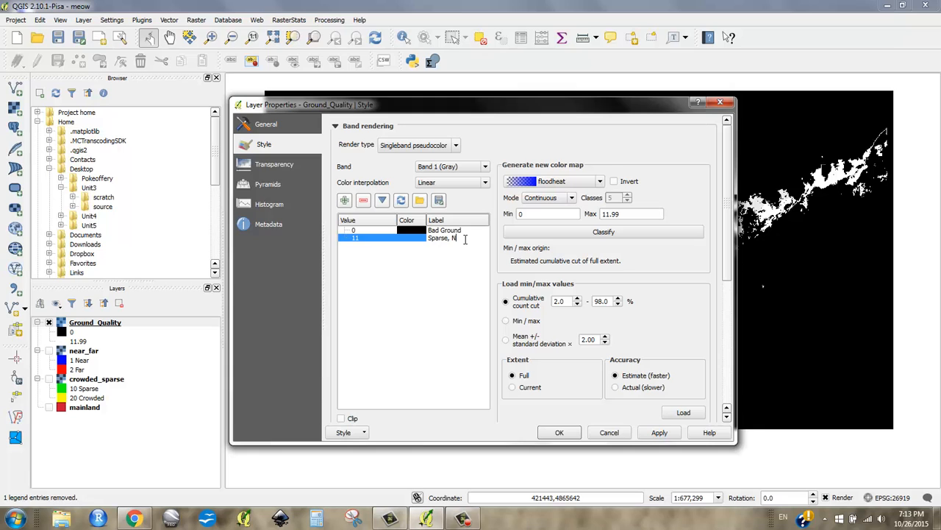
click(335, 201)
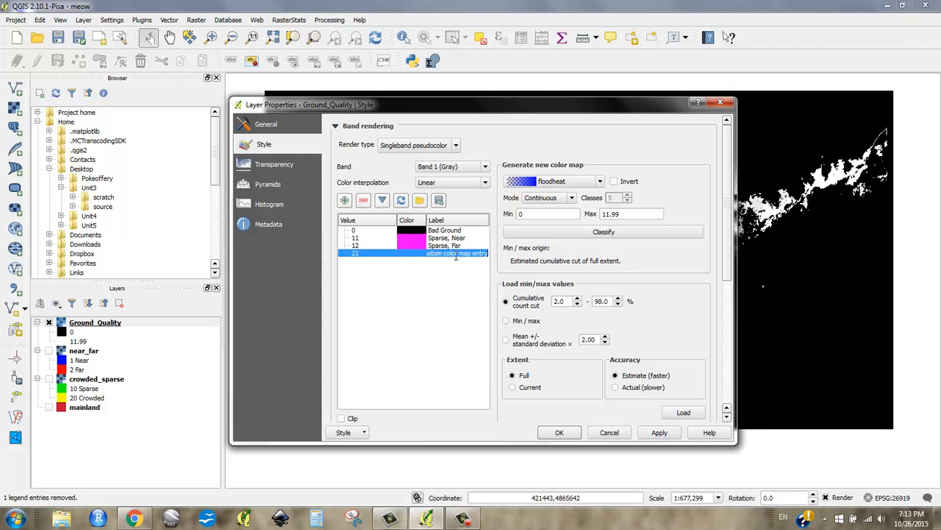
text(Crowded)
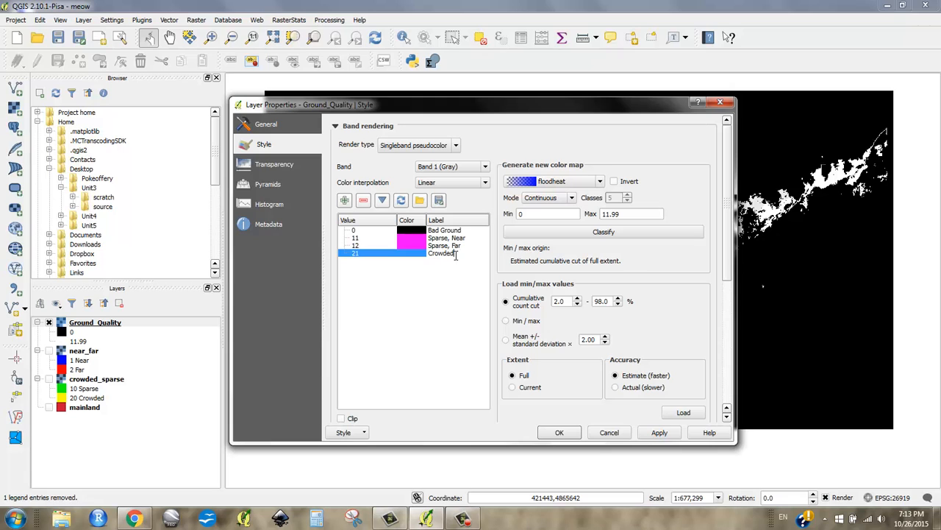
text(Ne)
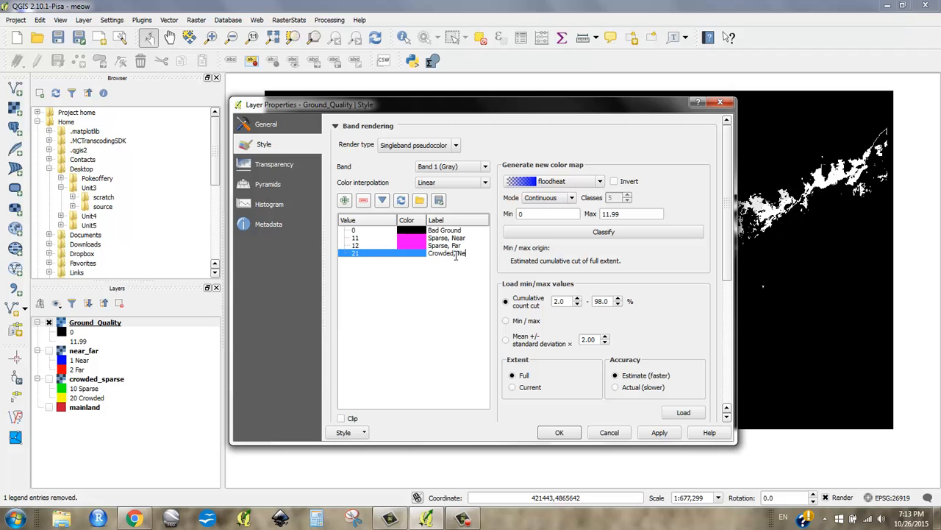
click(344, 200)
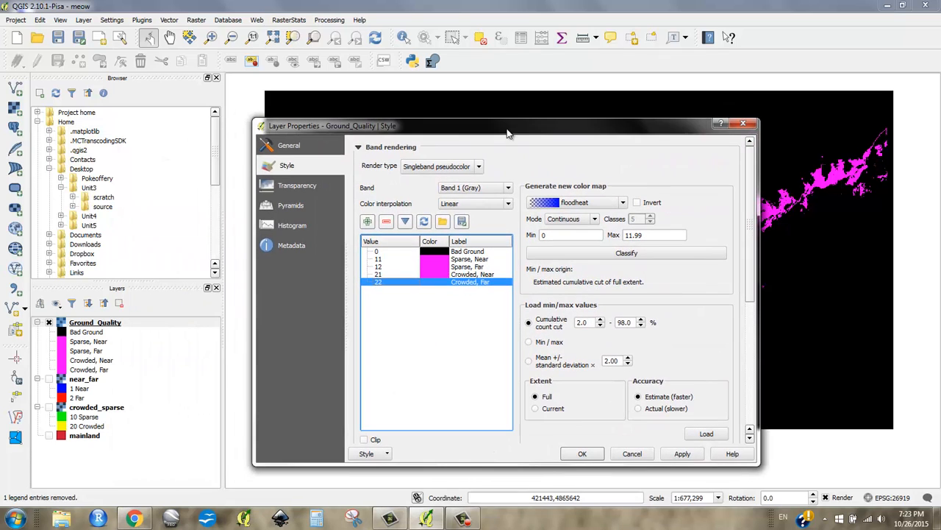
mouse_move(478, 232)
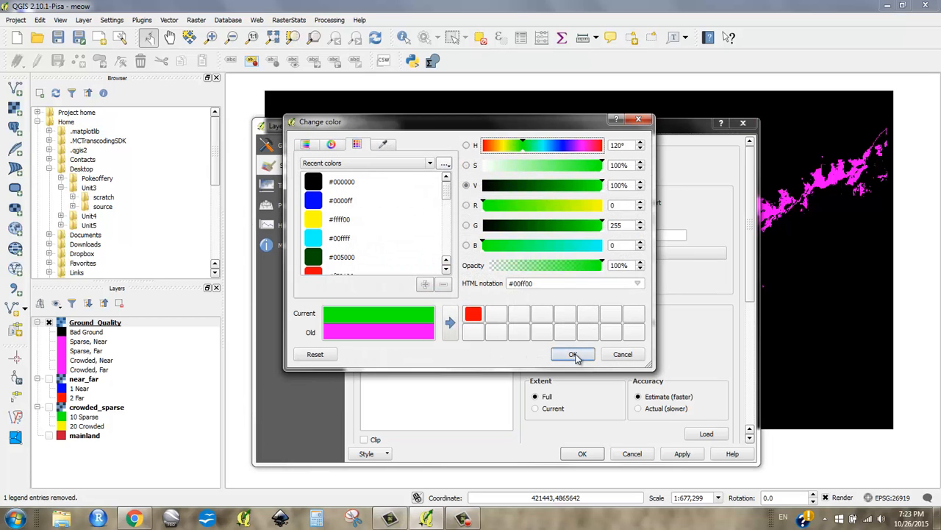
Confirm green for value 11 (Sparse, Near) and recolour value 12 (Sparse, Far) cyan
click(573, 354)
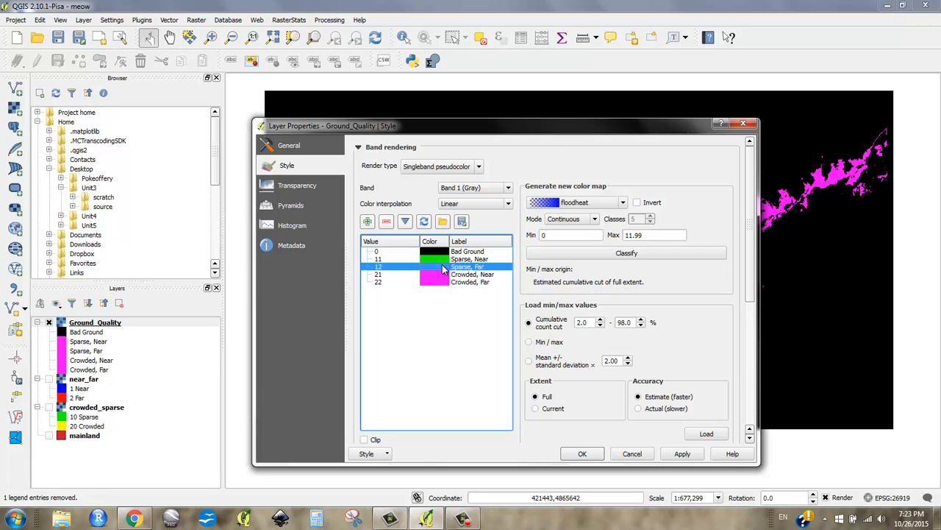
mouse_move(440, 270)
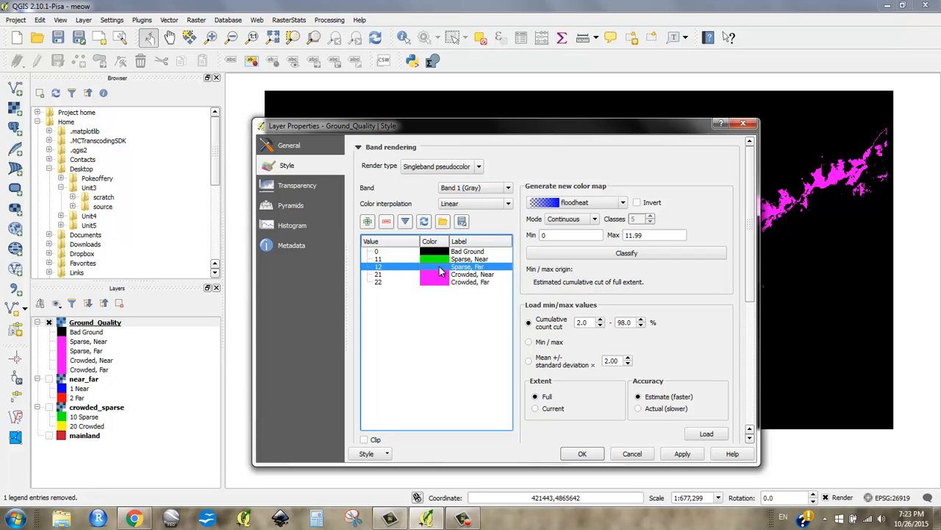
double_click(434, 266)
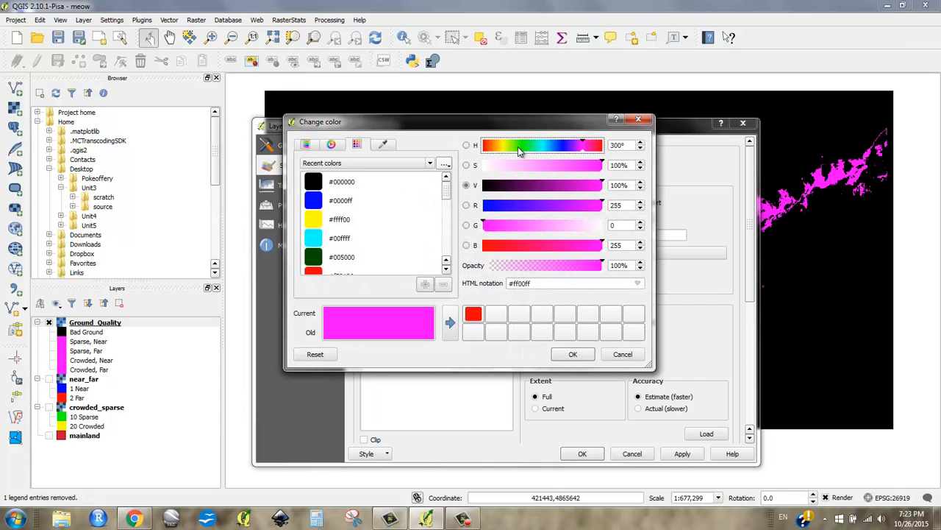
drag(590, 145, 542, 145)
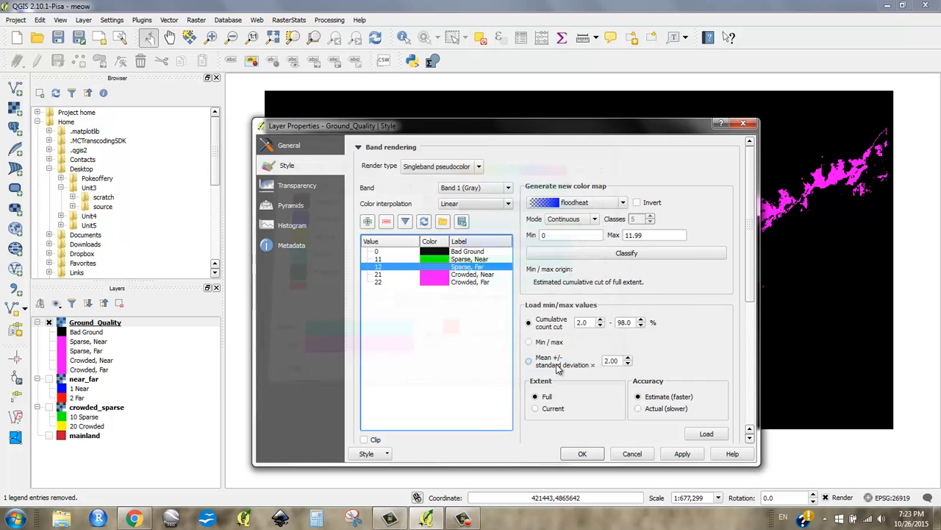
click(466, 258)
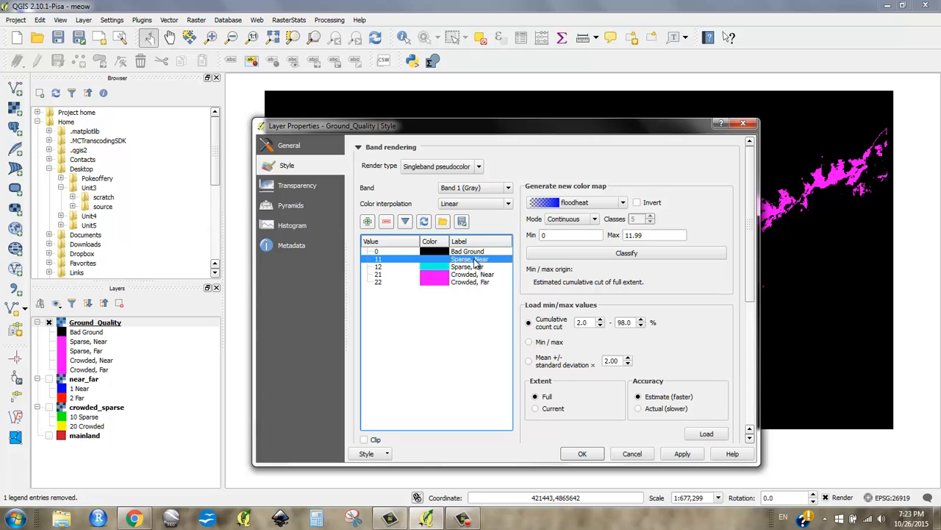
click(472, 274)
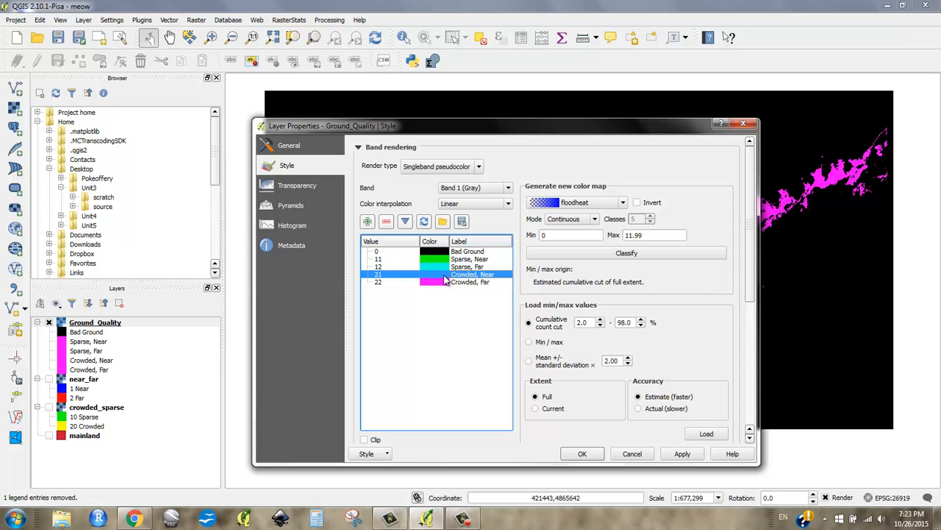
Set value 21 (Crowded, Near) to yellow and value 22 (Crowded, Far) to red-orange
double_click(429, 273)
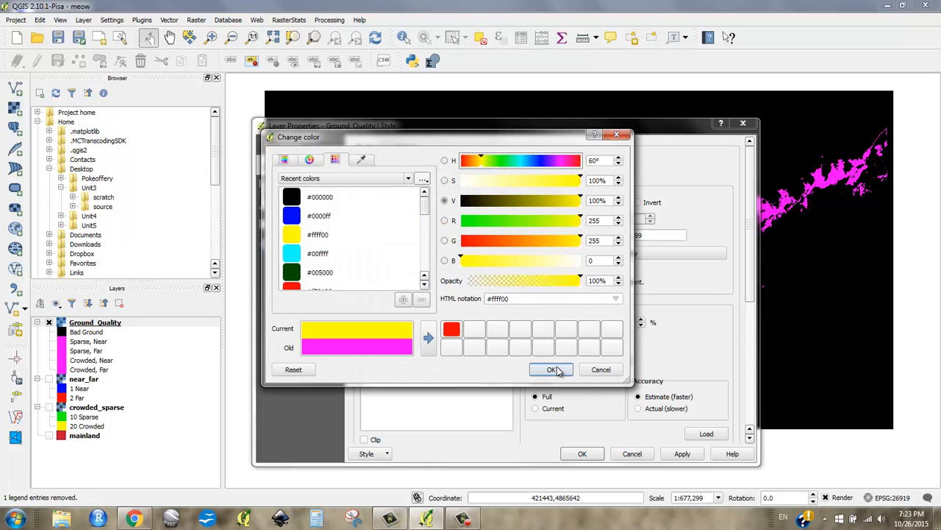
click(550, 369)
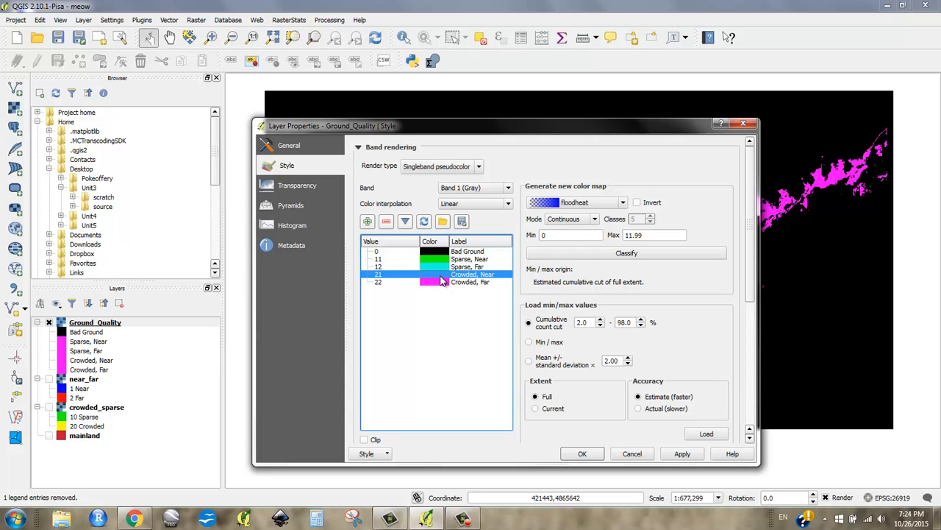
click(469, 282)
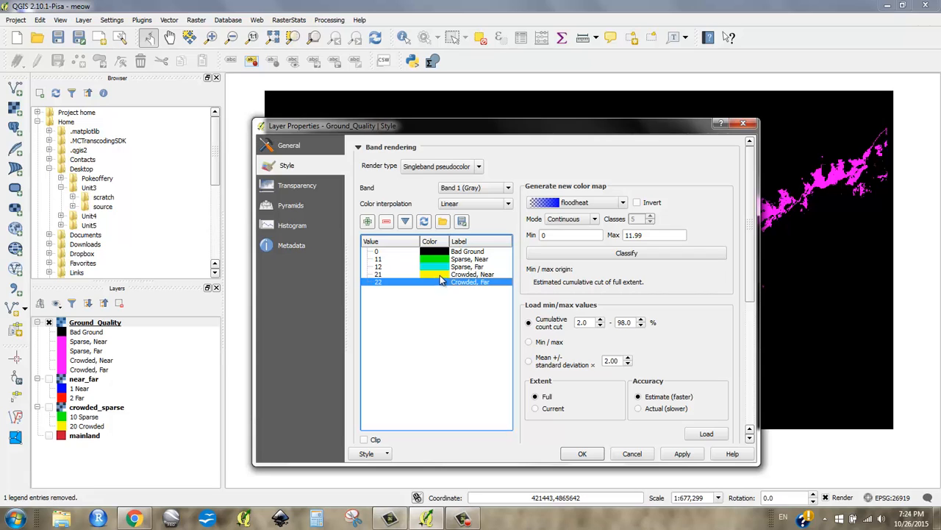
mouse_move(444, 294)
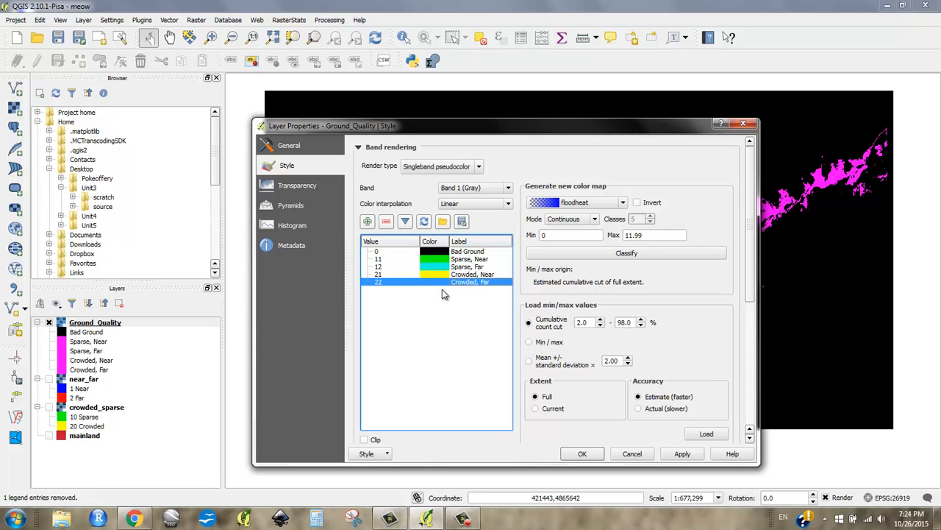
mouse_move(437, 287)
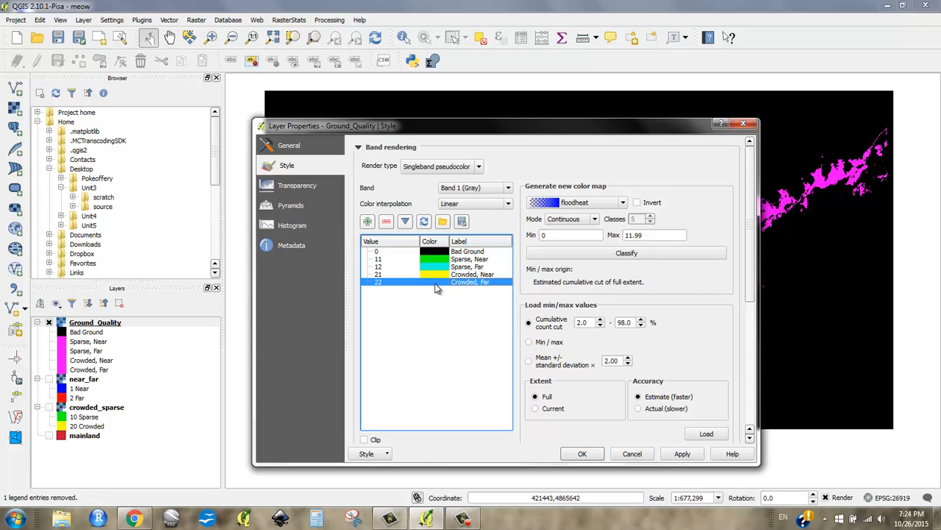
double_click(435, 281)
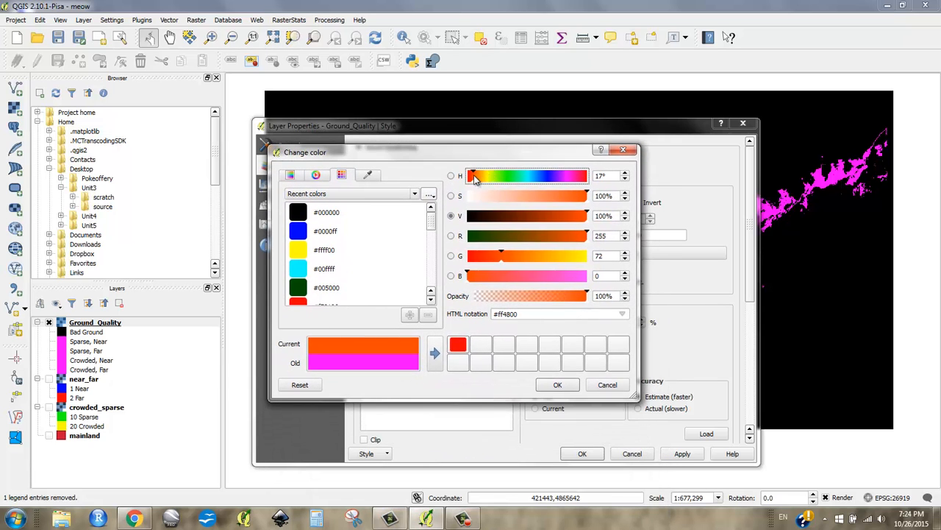
click(558, 385)
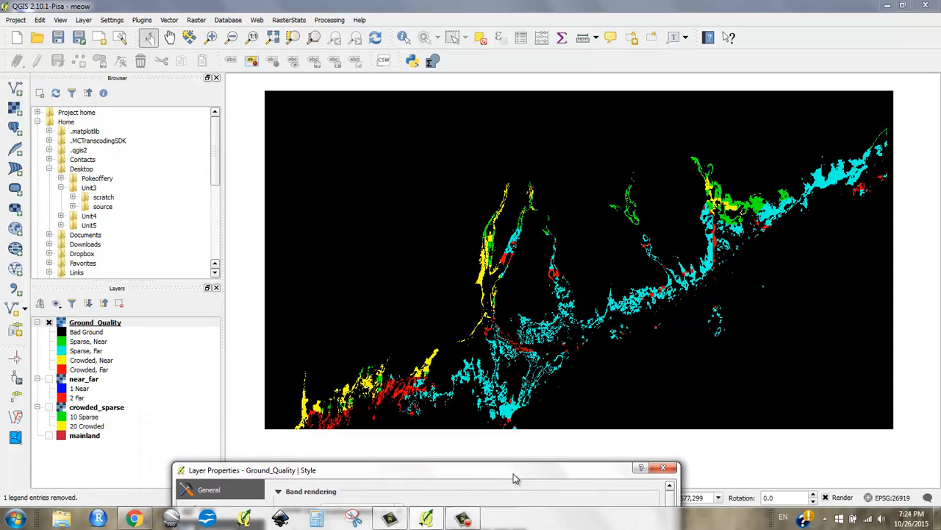
Preview the recoloured Ground_Quality map, then close Layer Properties with OK
drag(515, 469, 522, 477)
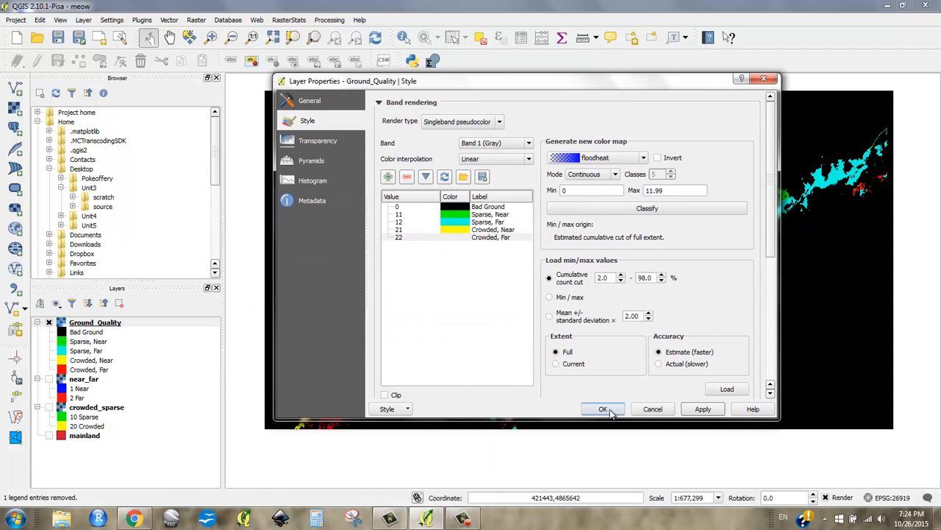
click(604, 409)
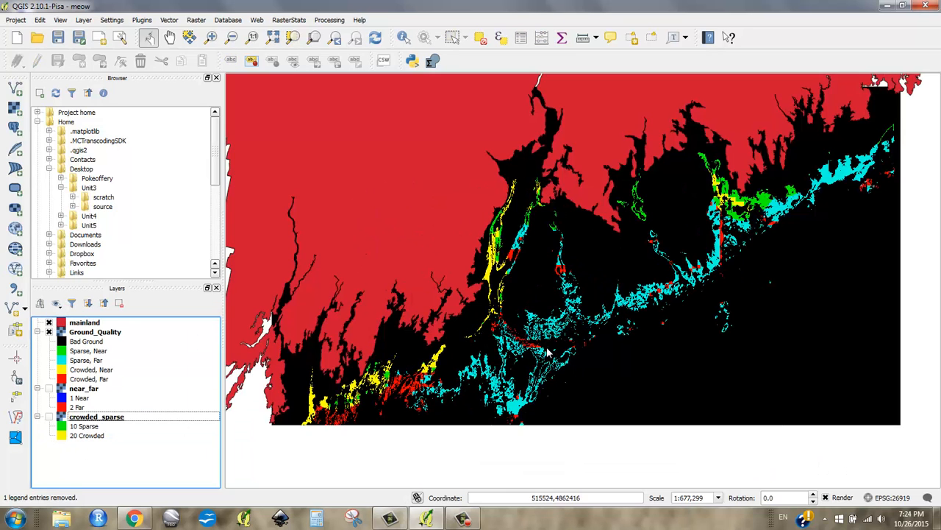
mouse_move(517, 328)
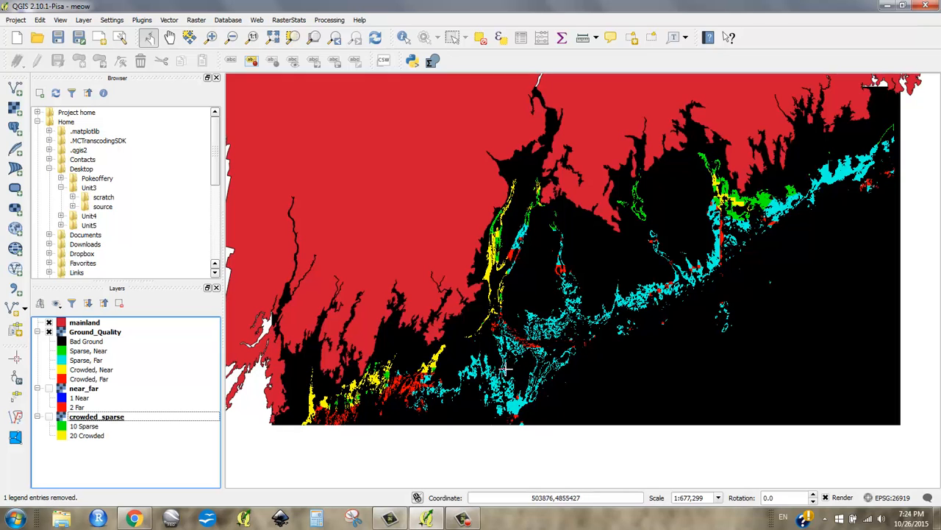
mouse_move(584, 334)
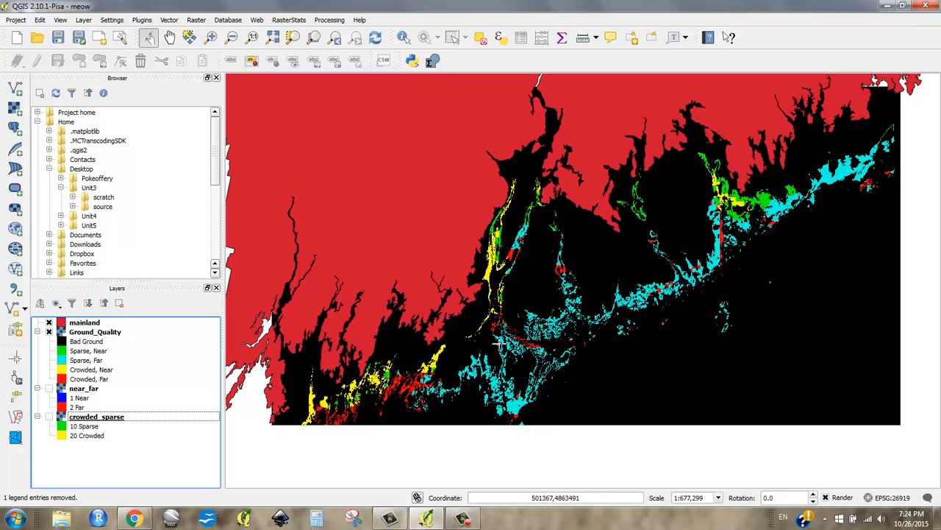
mouse_move(487, 405)
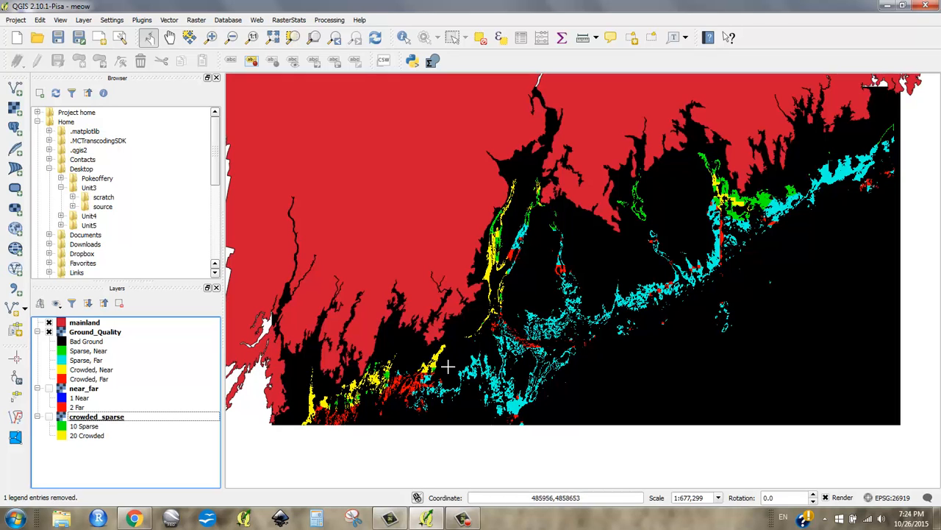
mouse_move(559, 335)
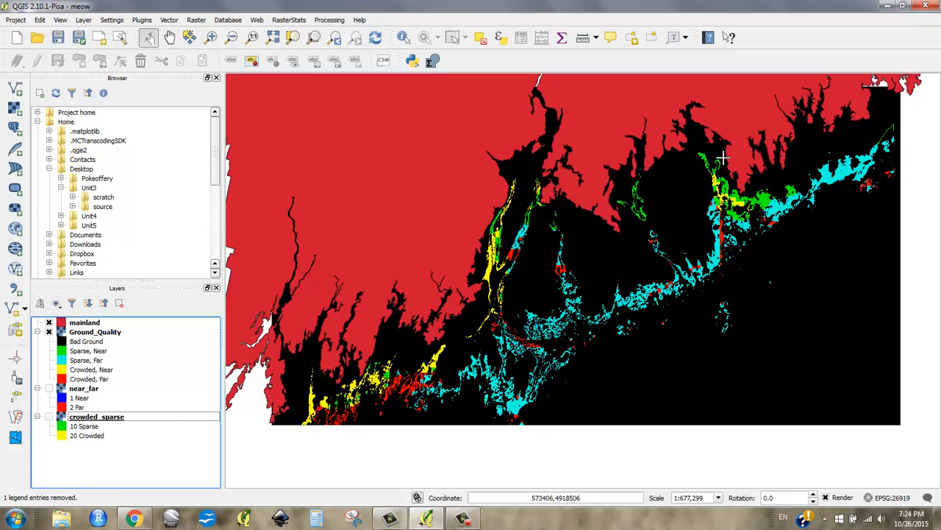
mouse_move(715, 153)
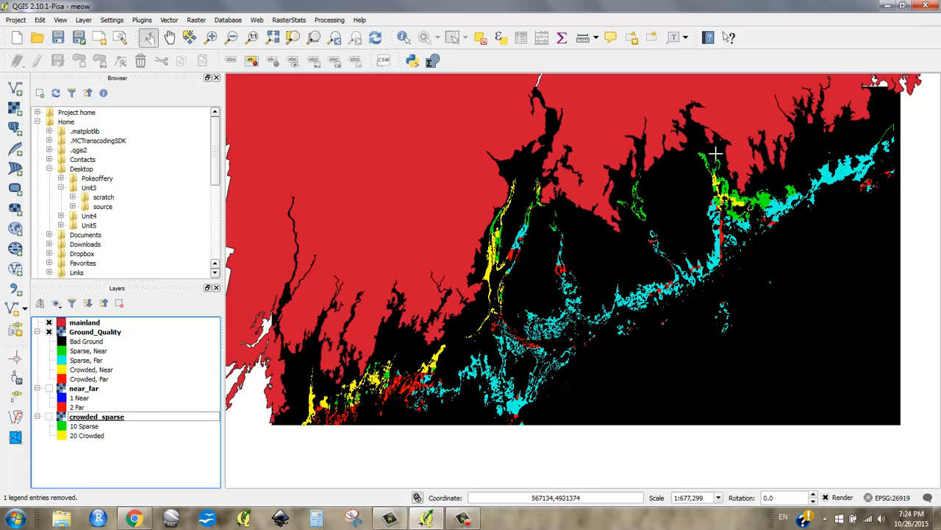
mouse_move(756, 167)
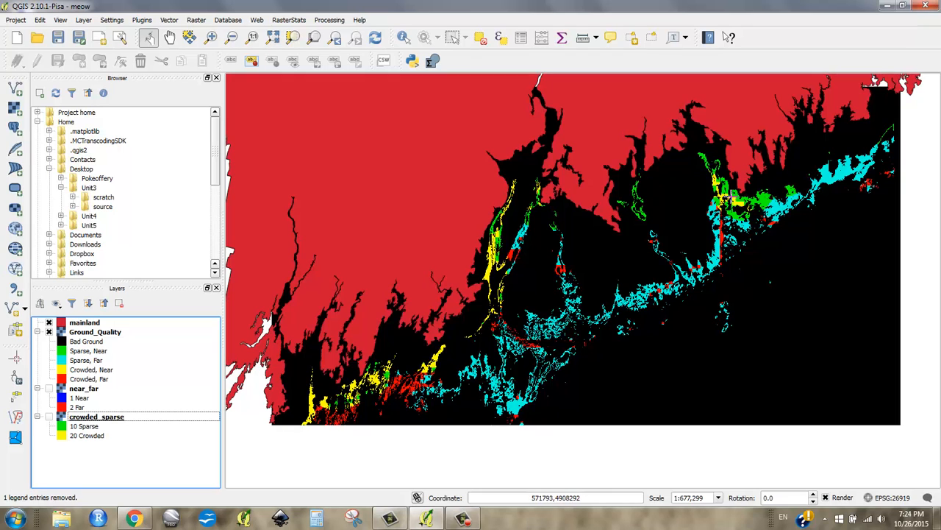
mouse_move(681, 293)
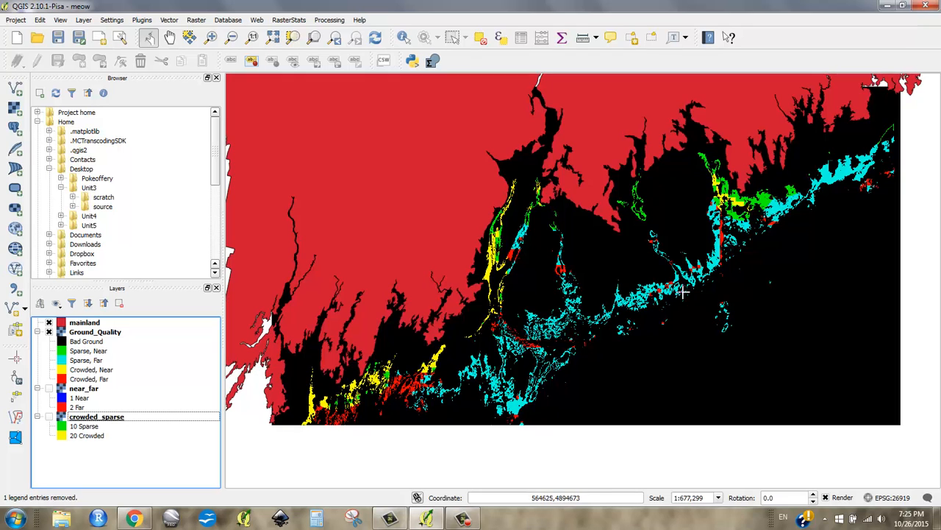
mouse_move(333, 416)
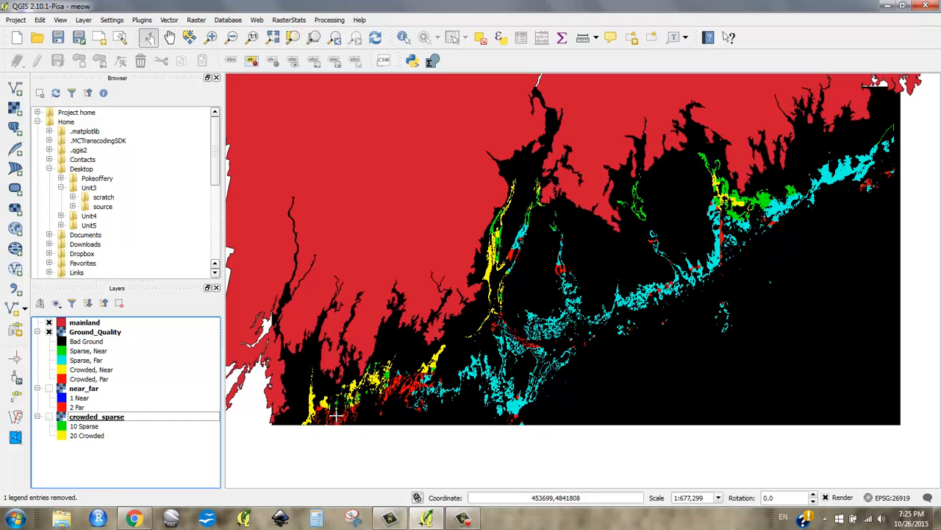
mouse_move(456, 318)
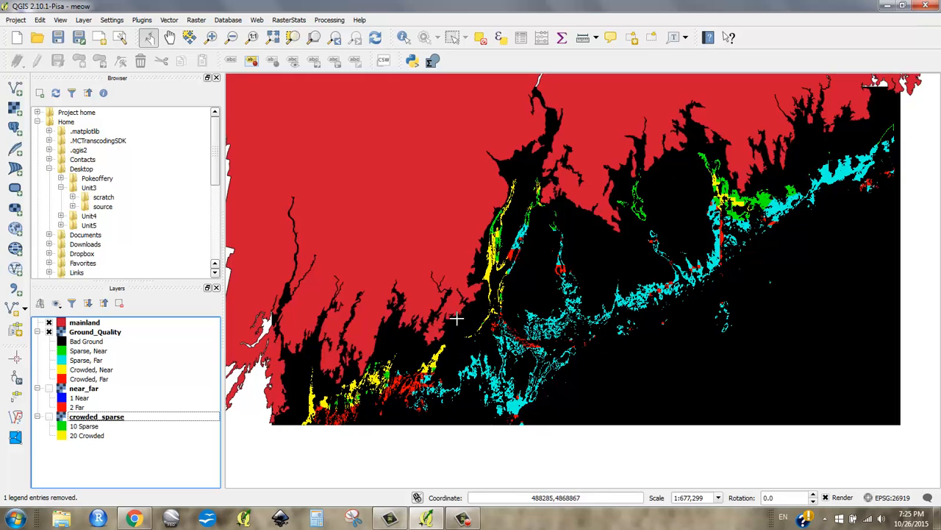
mouse_move(487, 253)
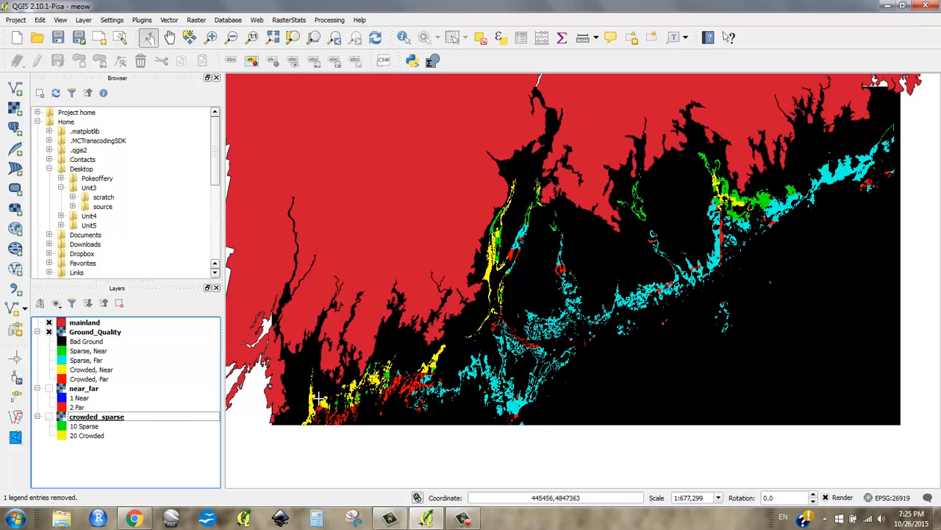
mouse_move(302, 416)
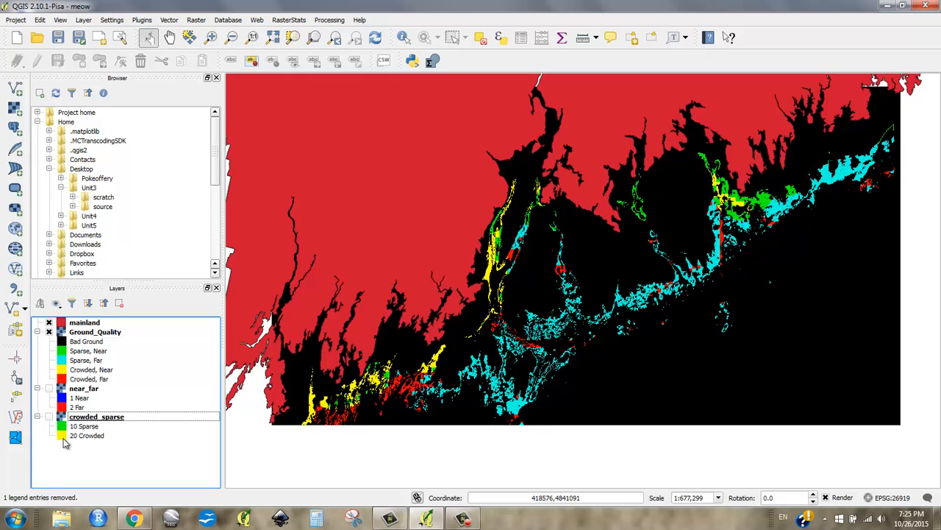
Remove near_far and crowded_sparse, then select Ground_Quality's Crowded, Near class
click(84, 388)
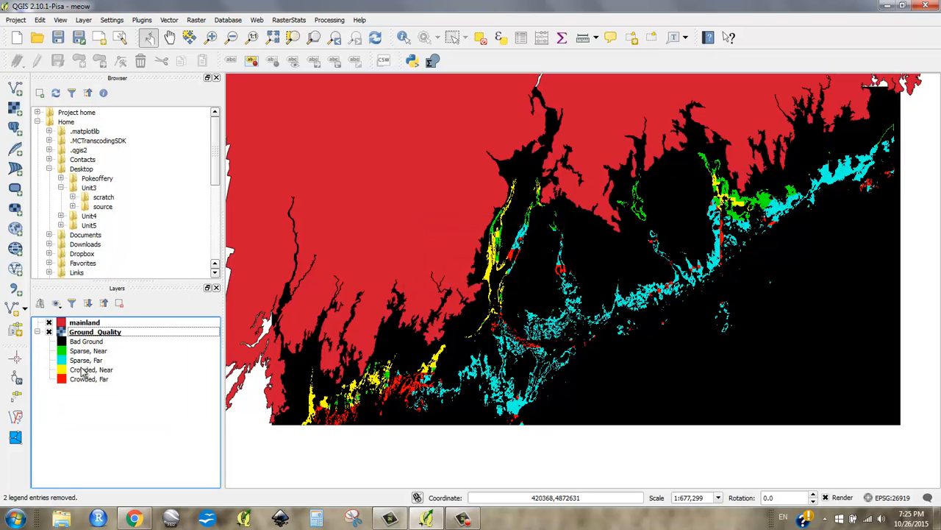
click(91, 369)
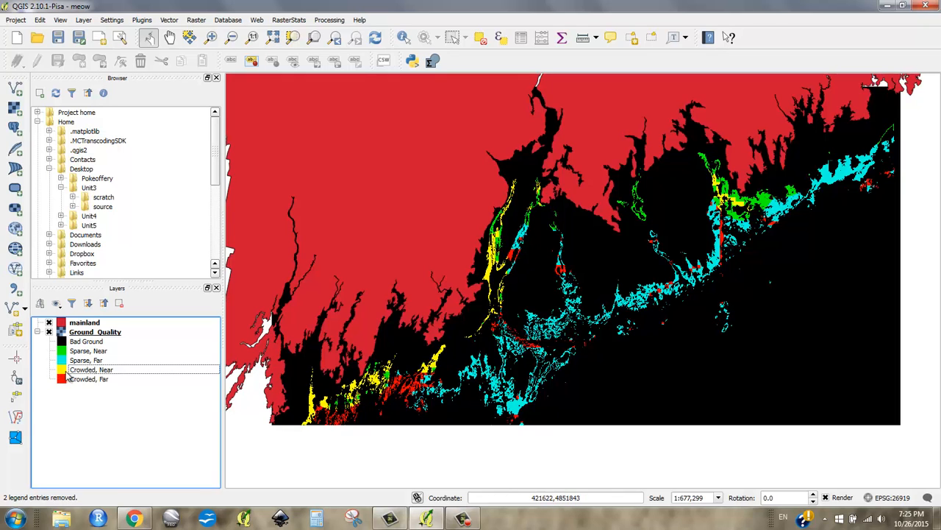
Change Crowded, Near to orange and Crowded, Far to dark red #ac0000, then apply
double_click(94, 331)
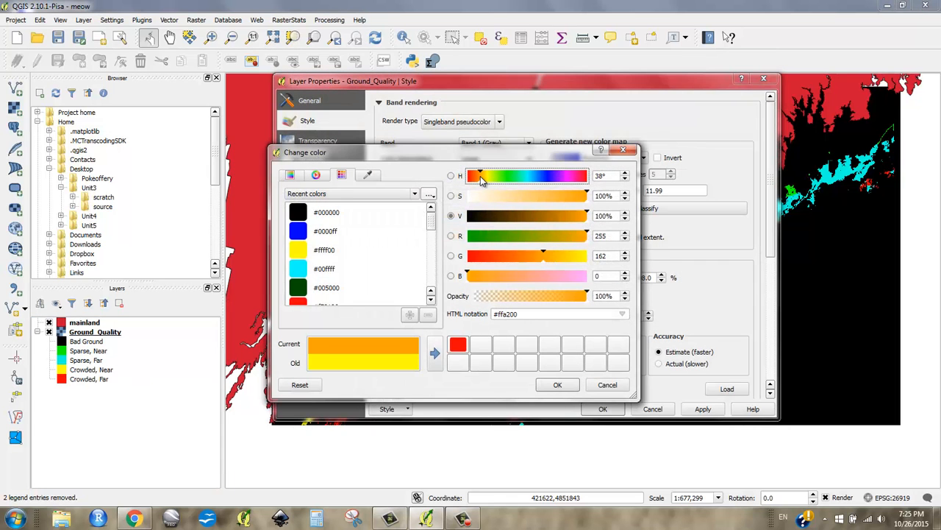
click(557, 384)
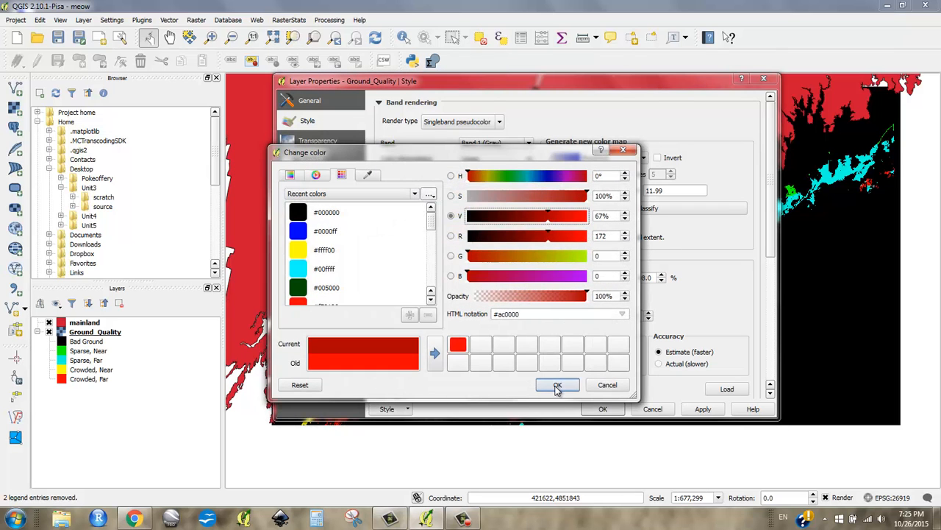
click(557, 385)
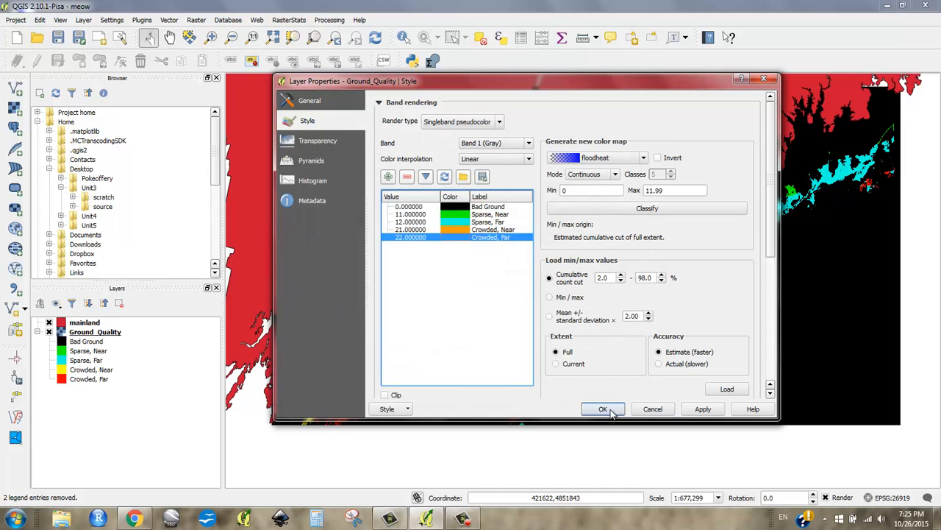
click(603, 408)
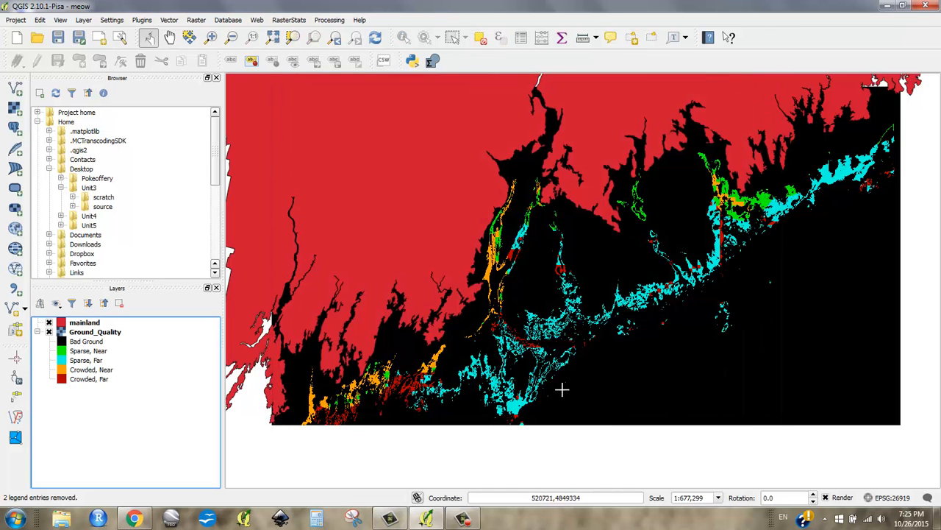
mouse_move(440, 386)
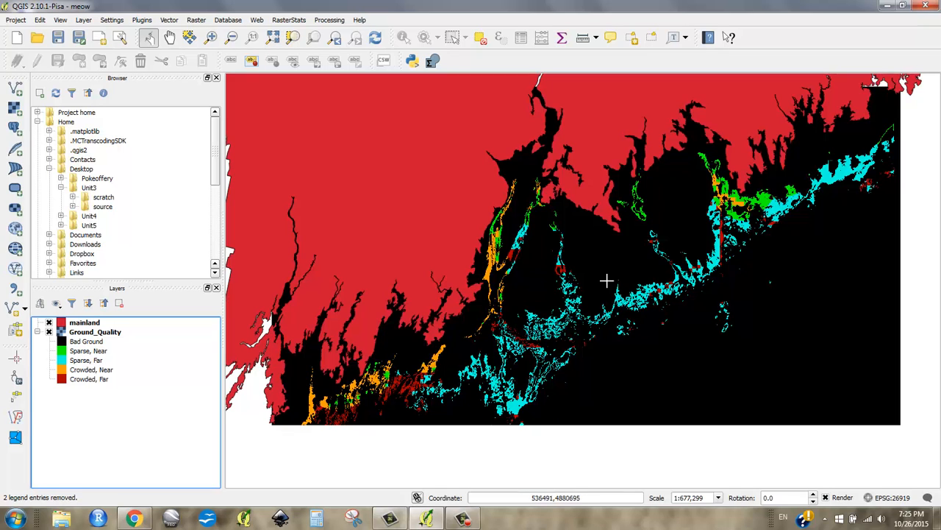
mouse_move(556, 285)
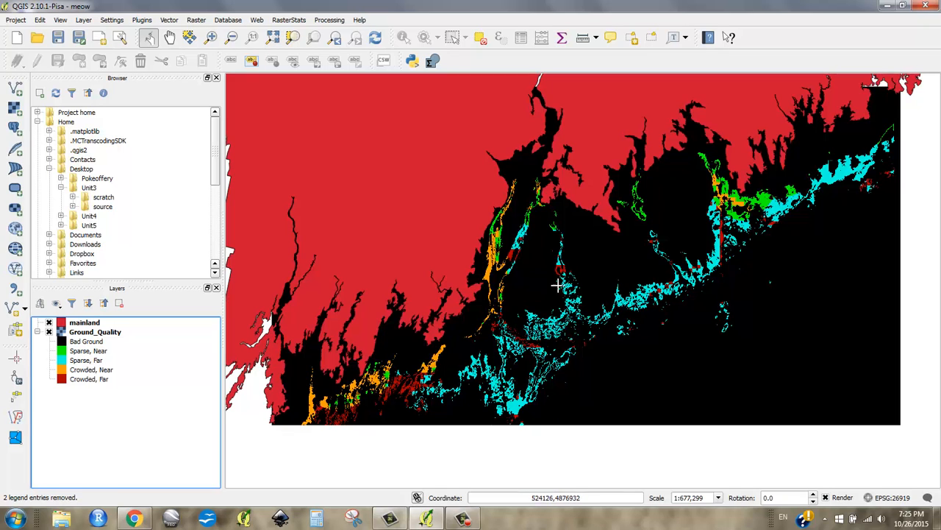
mouse_move(422, 234)
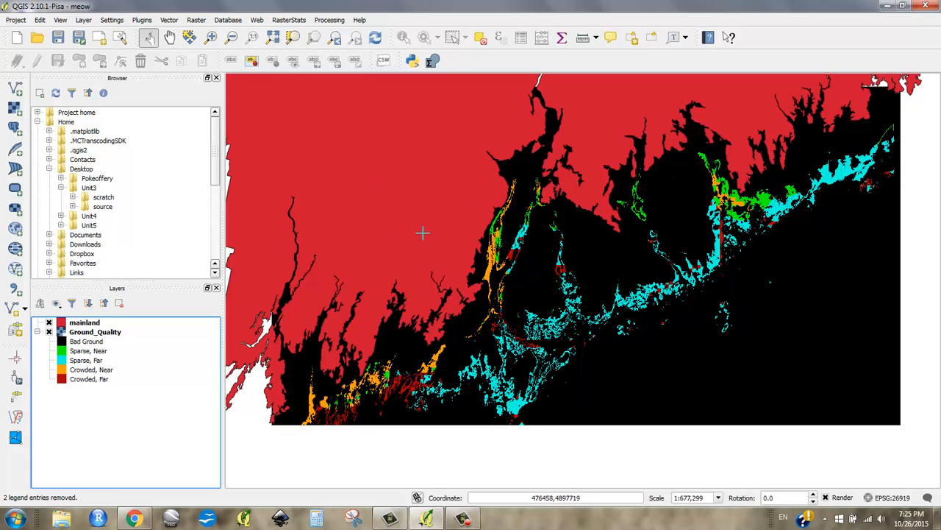
mouse_move(414, 224)
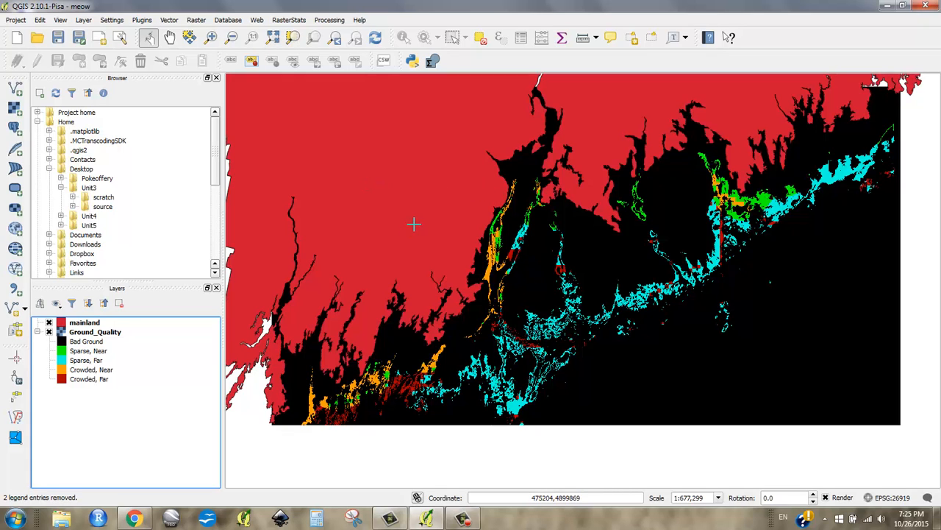
mouse_move(484, 250)
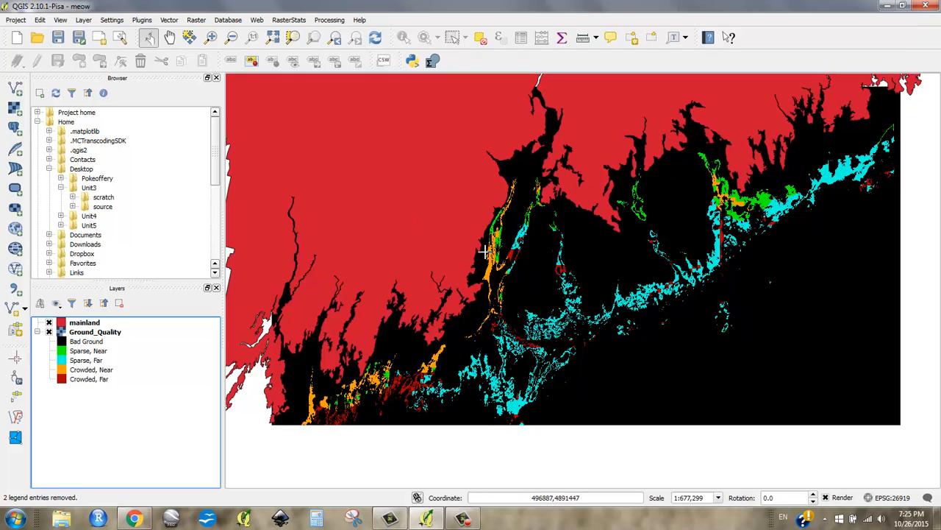
mouse_move(465, 384)
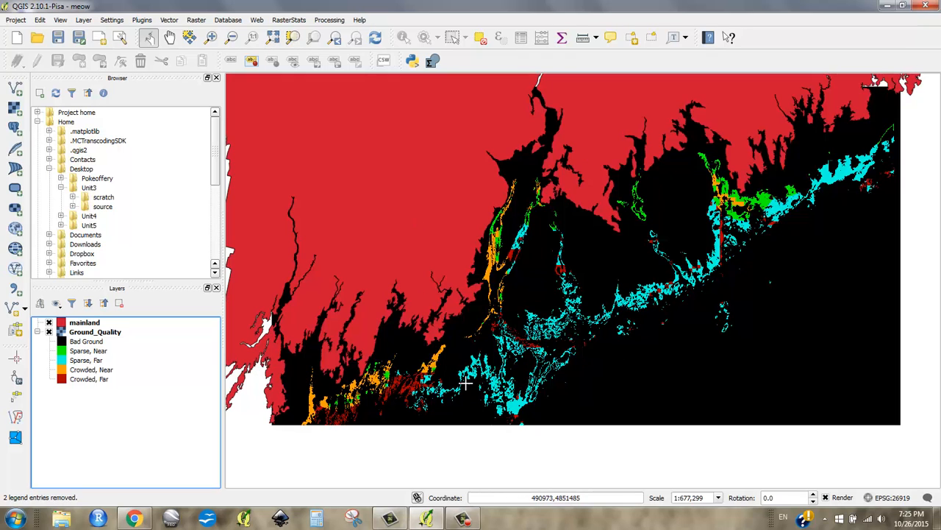
mouse_move(514, 364)
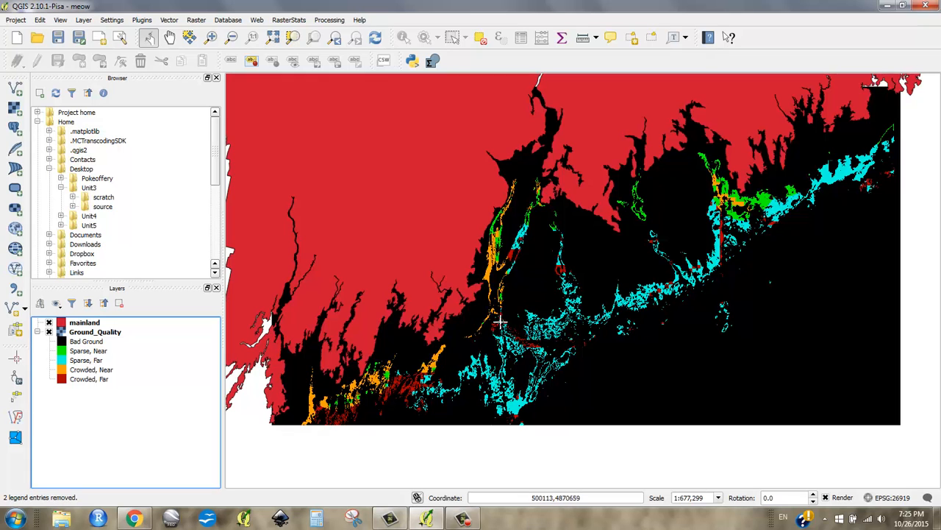
mouse_move(455, 290)
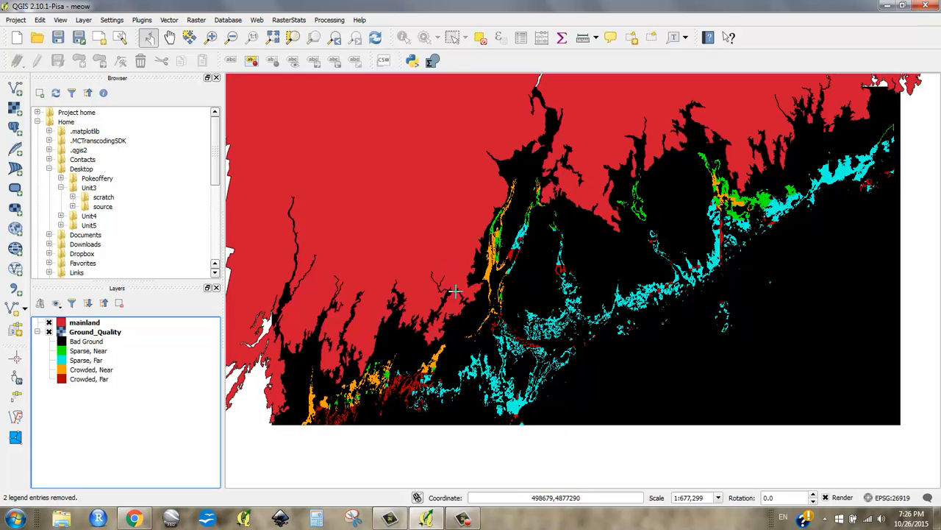
mouse_move(467, 380)
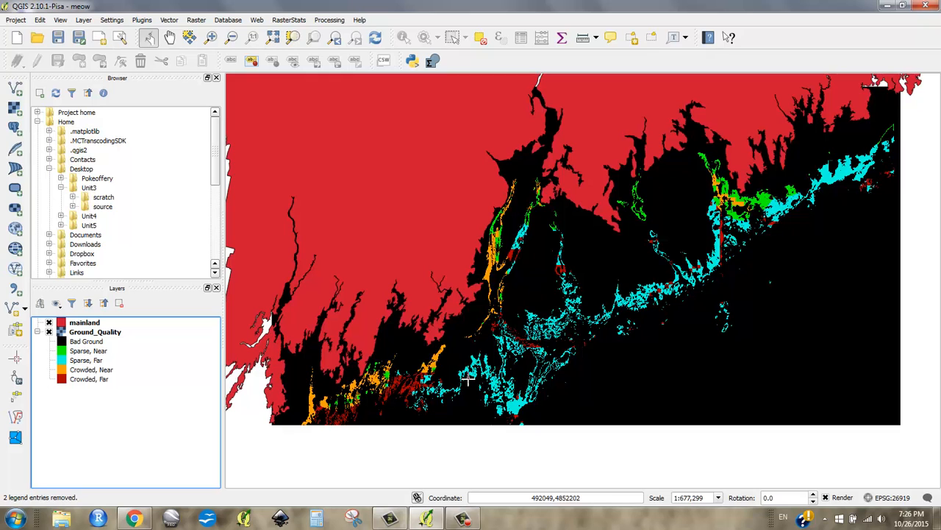
mouse_move(773, 379)
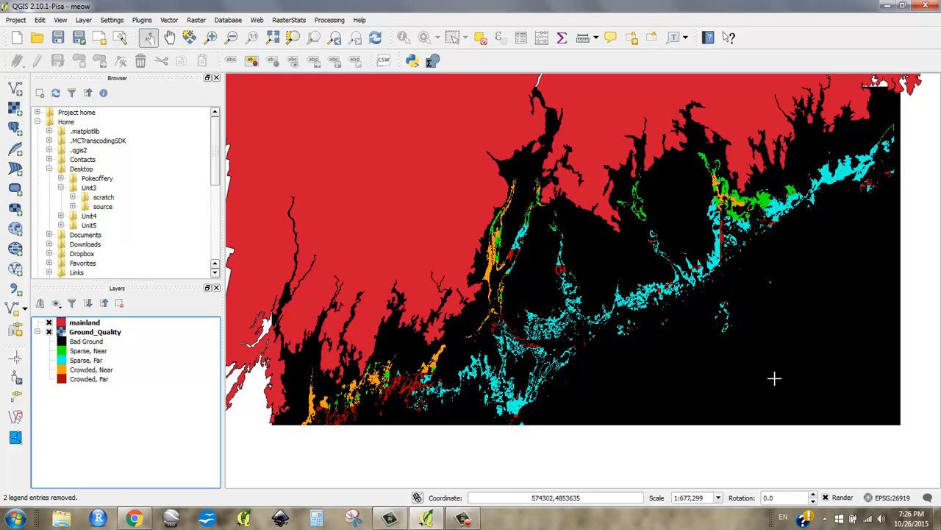
mouse_move(615, 363)
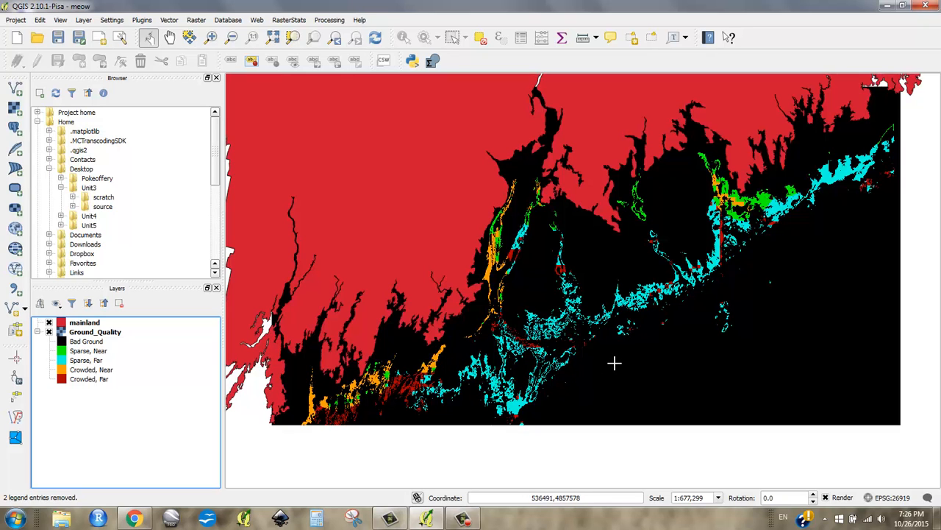